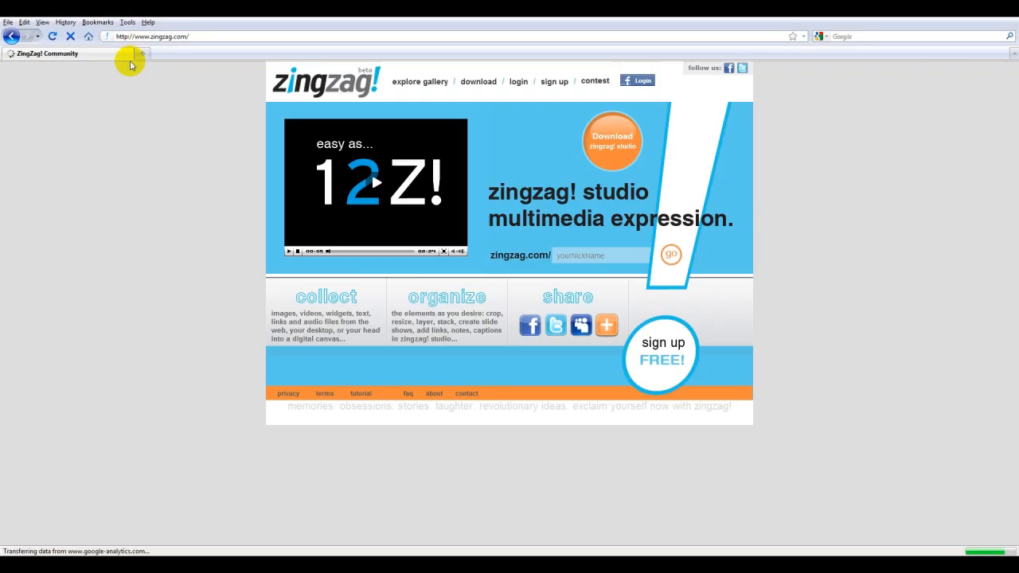
Sign up for a new ZingZag! account and submit the registration to reach the Studio download page
{"action": "left_click", "coordinate": [554, 81]}
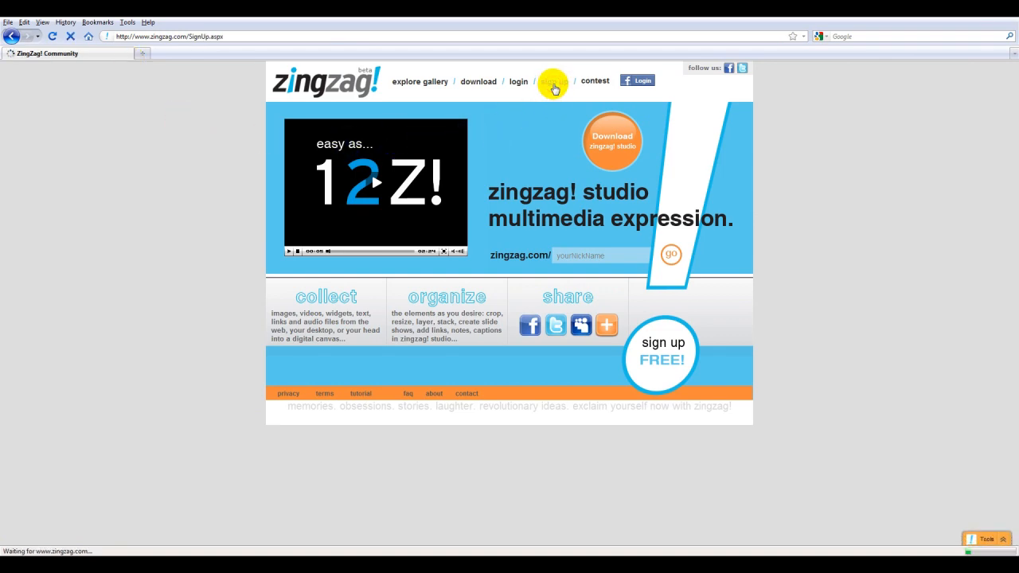
{"action": "left_click", "coordinate": [551, 80]}
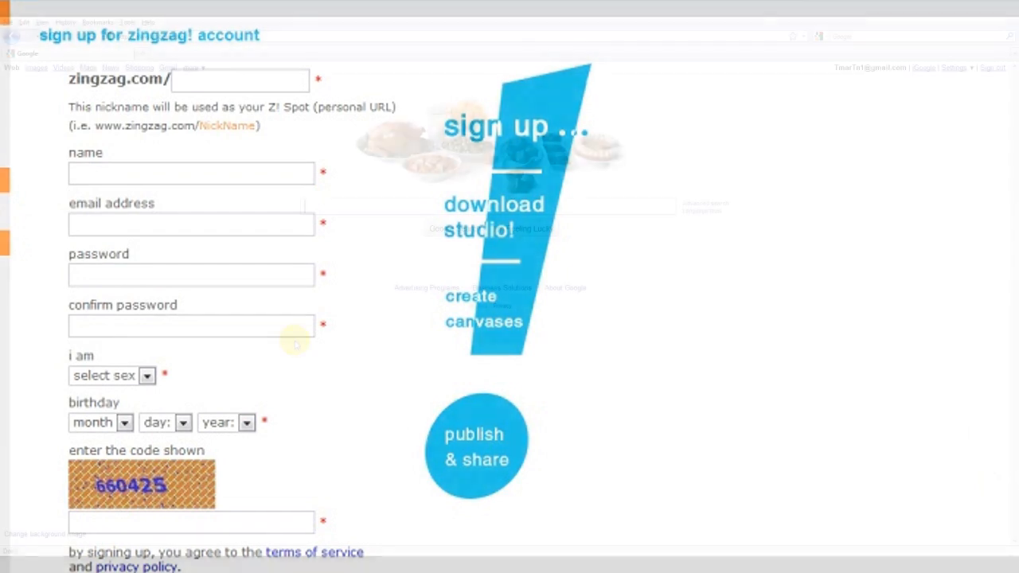
{"action": "left_click", "coordinate": [12, 37]}
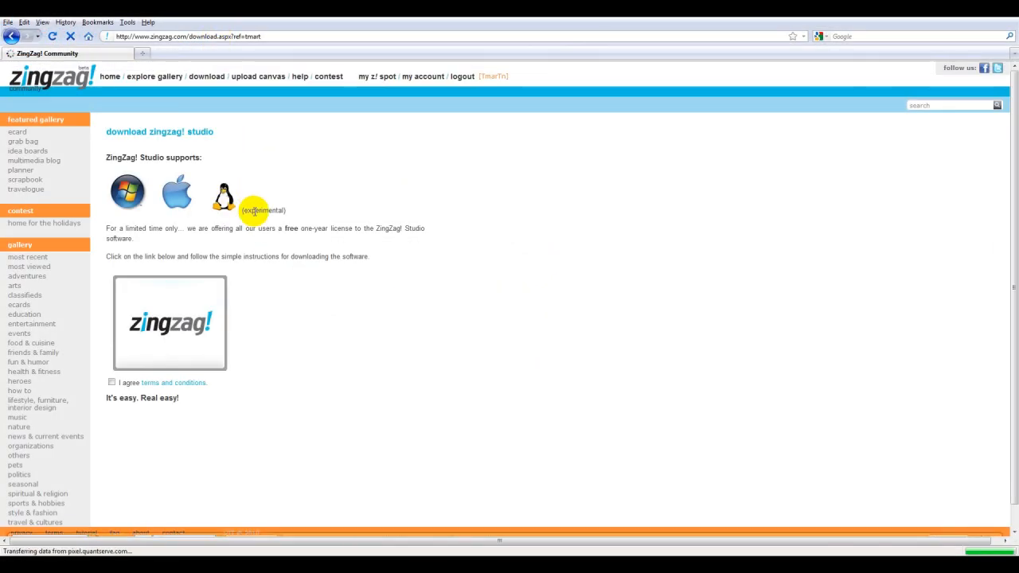
Accept the terms, run the Studio installer via Open, and let ZingZag! Studio install and launch
{"action": "left_click", "coordinate": [112, 382]}
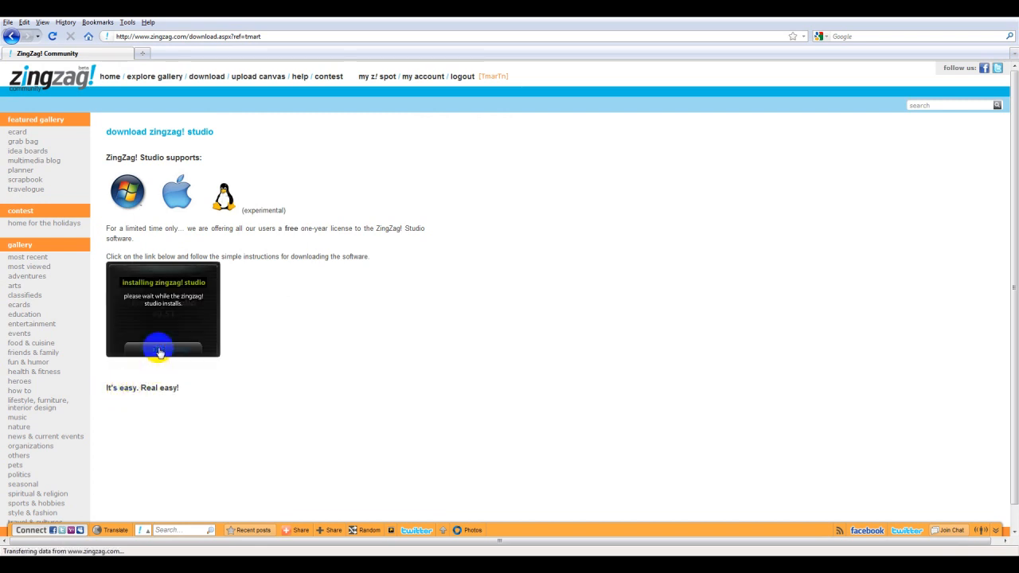
{"action": "left_click", "coordinate": [163, 349]}
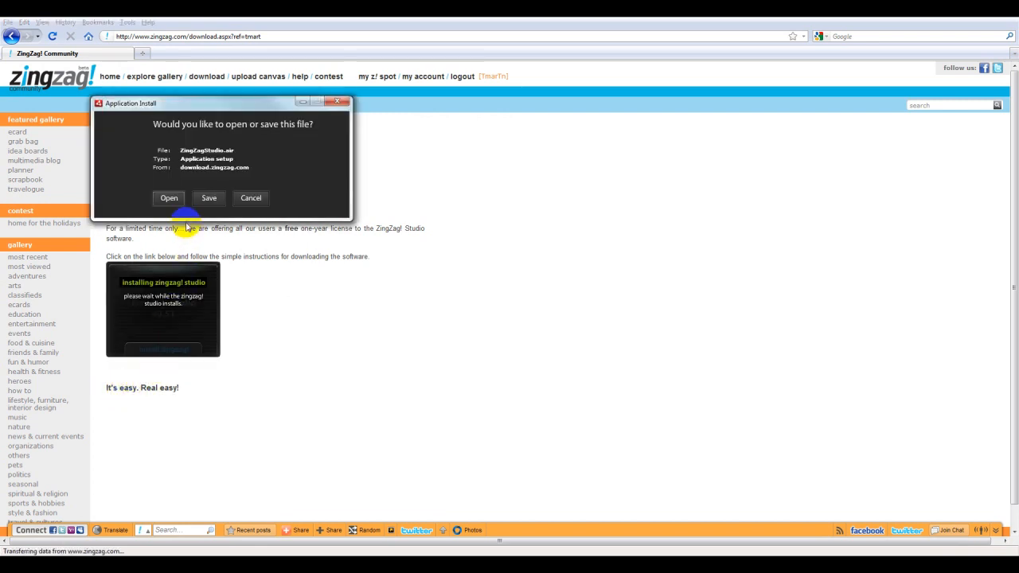
{"action": "left_click", "coordinate": [169, 197]}
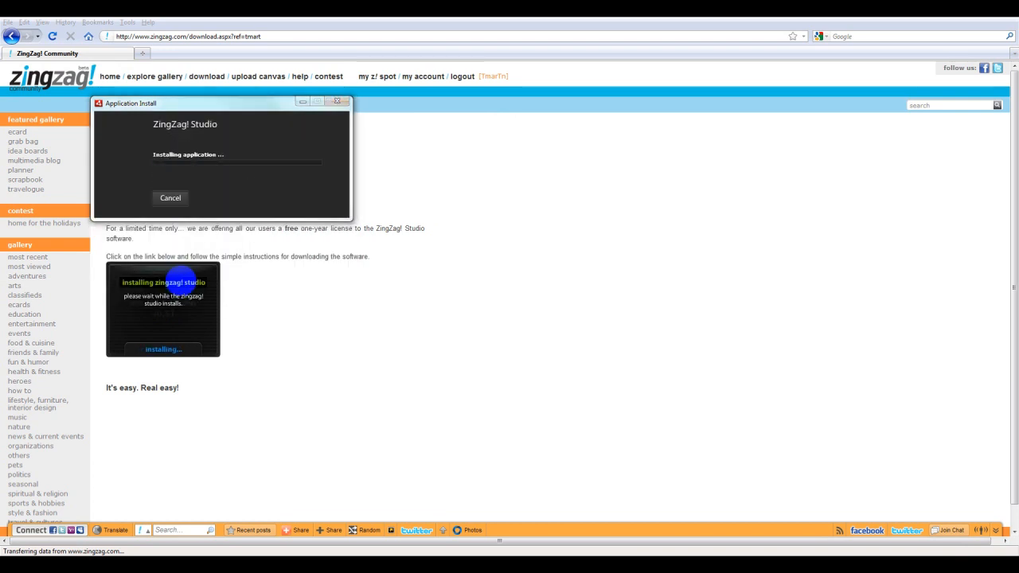
{"action": "left_click", "coordinate": [169, 198]}
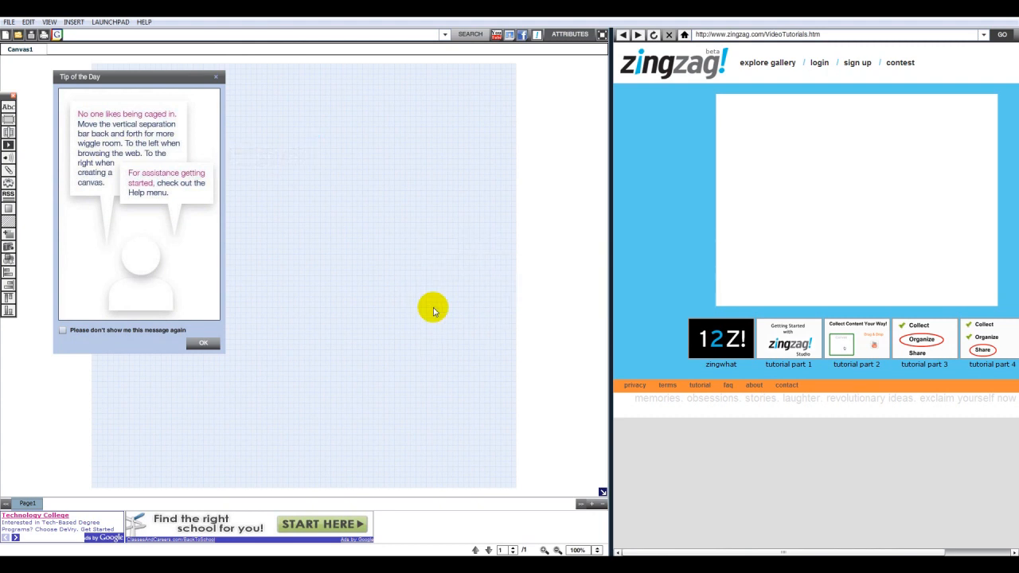
{"action": "mouse_move", "coordinate": [204, 344]}
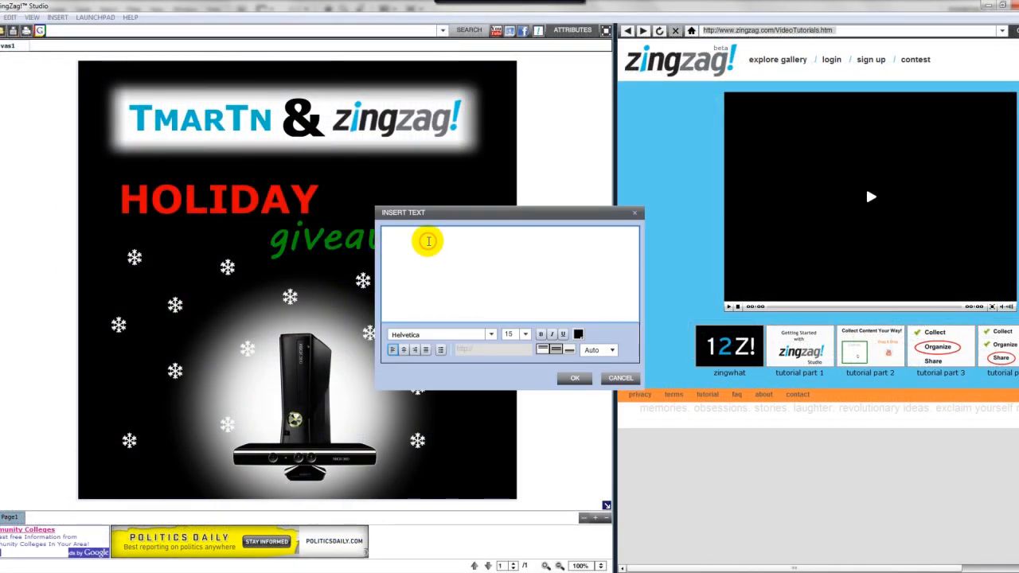
Add the prize text 'Xbox 360 + Kinect, or $450 cash!!' at size 28 in red below the Xbox
{"action": "type", "text": "Xbox"}
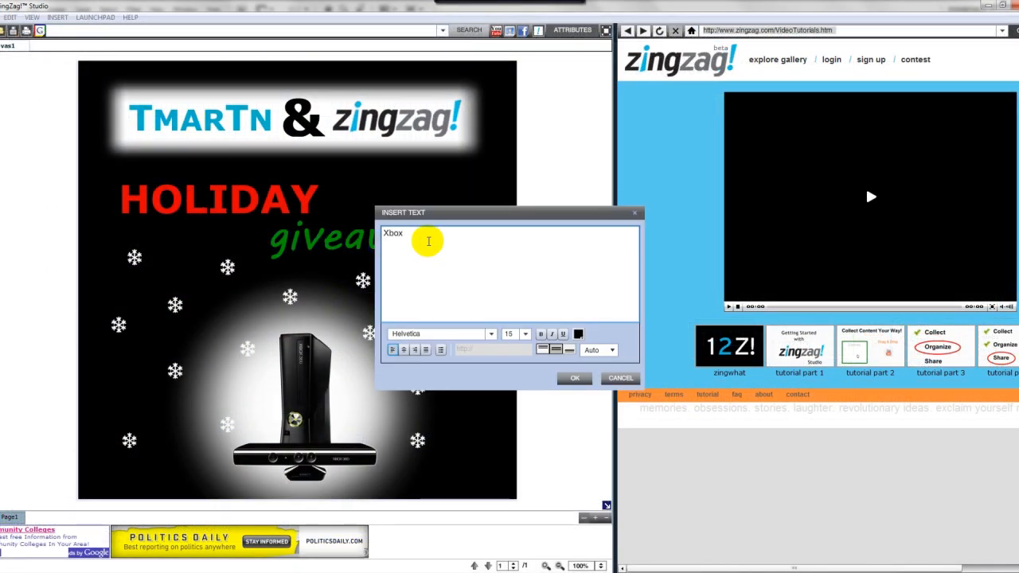
{"action": "type", "text": "360 + K"}
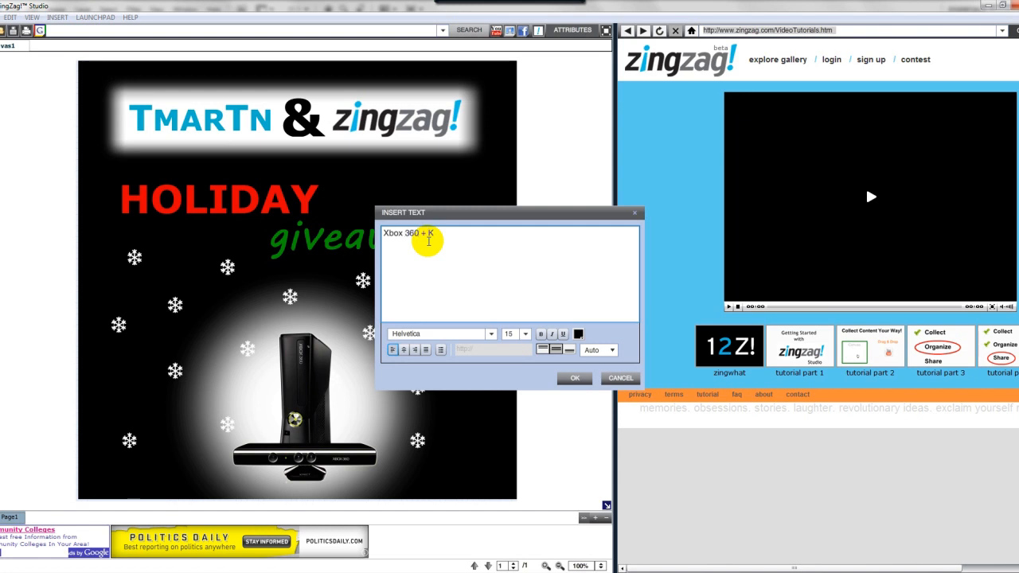
{"action": "type", "text": "inect, or"}
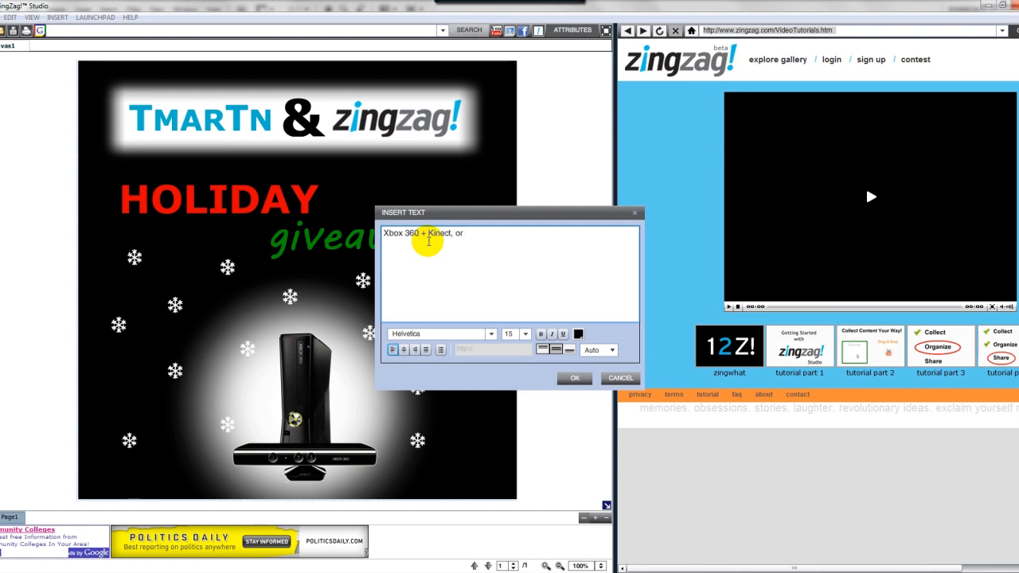
{"action": "type", "text": "$450 Cash!!"}
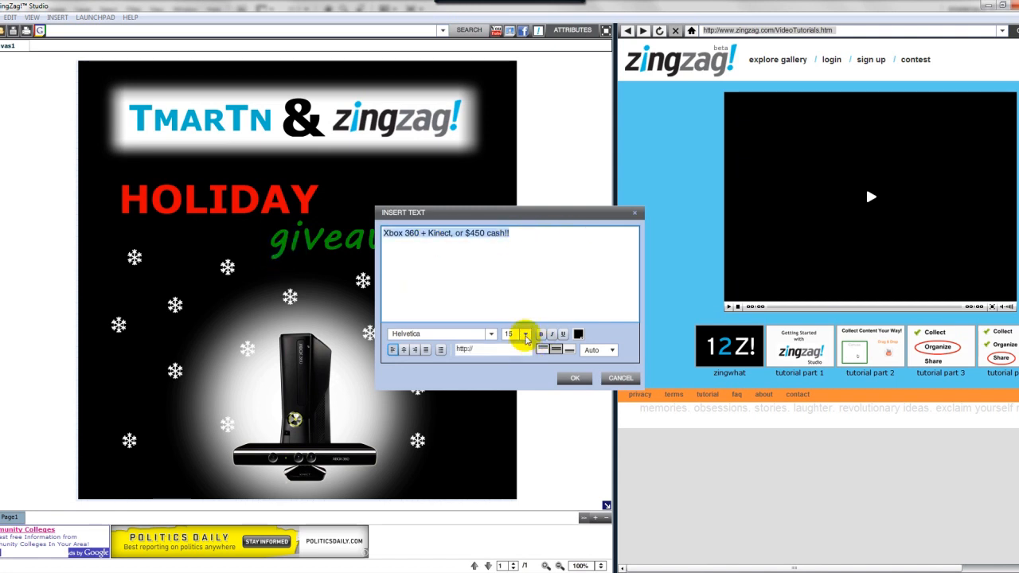
{"action": "left_click", "coordinate": [525, 334]}
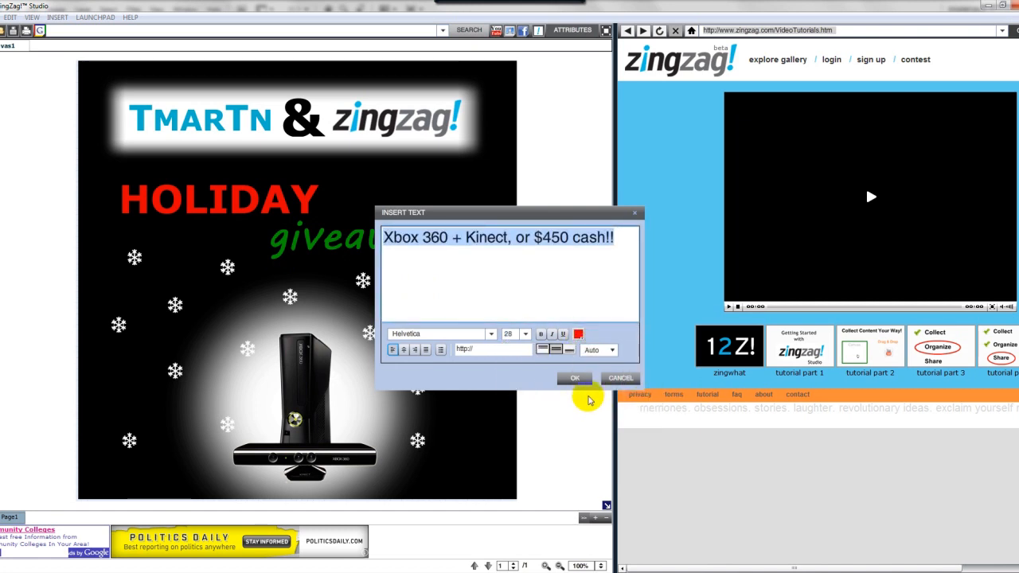
{"action": "left_click", "coordinate": [573, 378]}
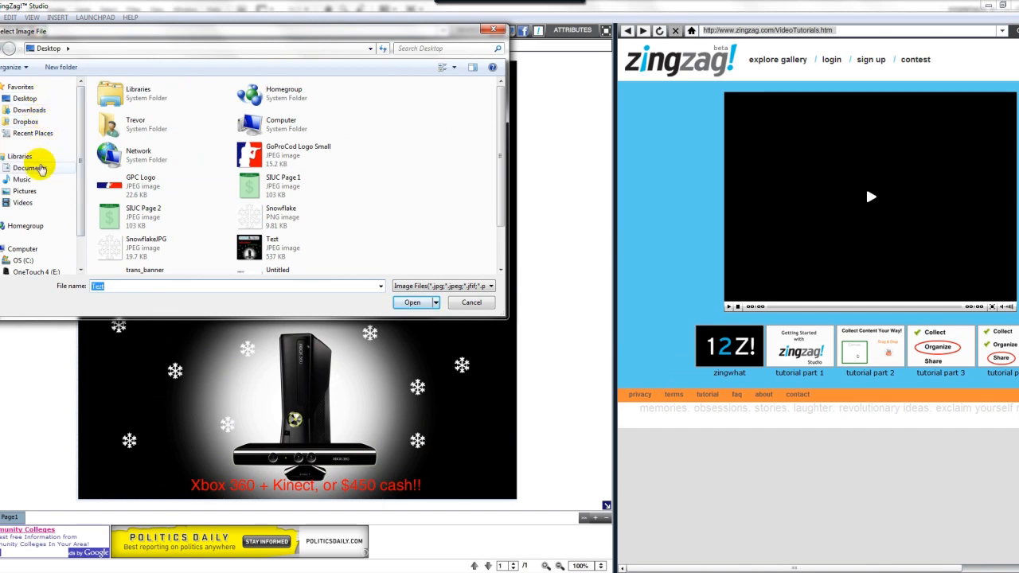
Insert the Christmas tree picture from Documents and bring up the arrow shape's attributes
{"action": "left_click", "coordinate": [410, 302]}
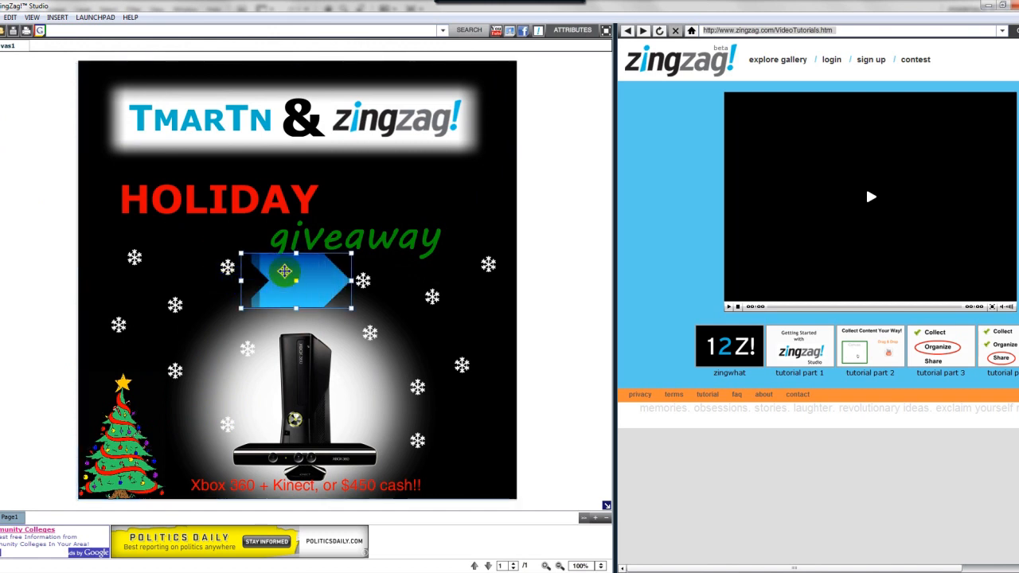
{"action": "left_click", "coordinate": [571, 28]}
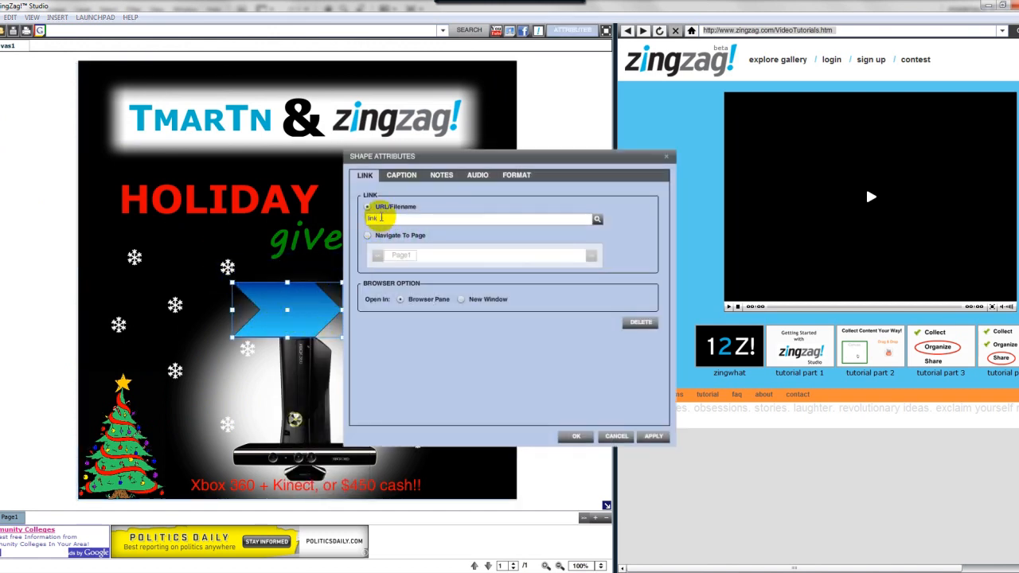
Give the arrow the caption 'this is an arrow shape' and a pop-up note shown on mouse hover
{"action": "left_click", "coordinate": [401, 175]}
{"action": "type", "text": "this is an arrow shape"}
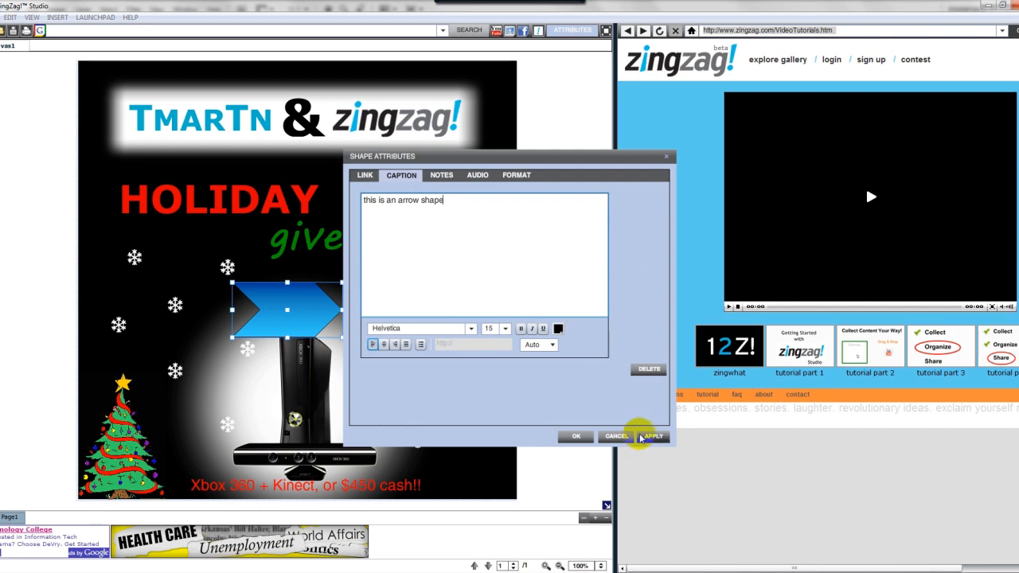
{"action": "left_click", "coordinate": [653, 437]}
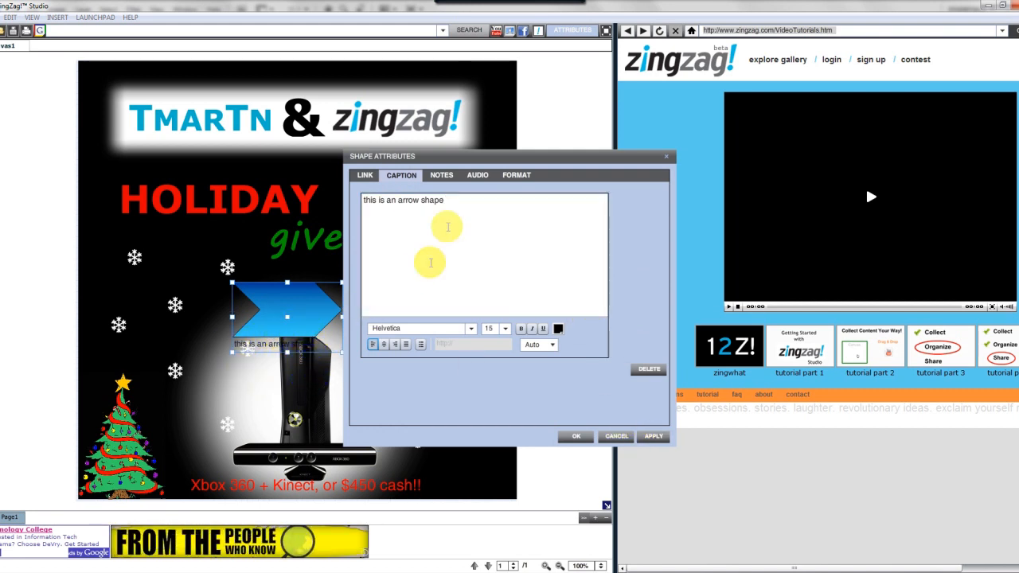
{"action": "left_click", "coordinate": [441, 175]}
{"action": "type", "text": "A note will pop up when"}
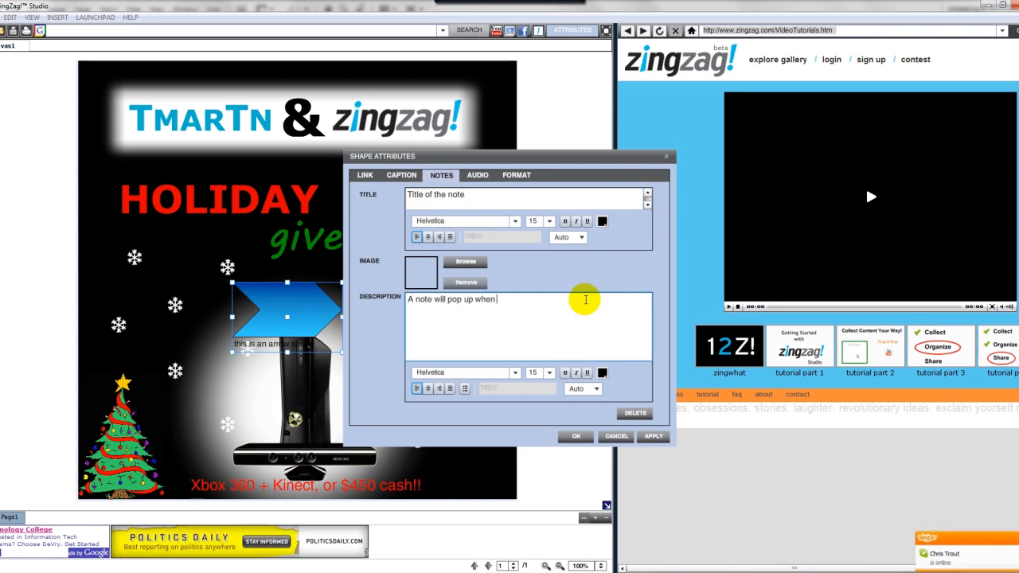
{"action": "type", "text": "someones mouse hover"}
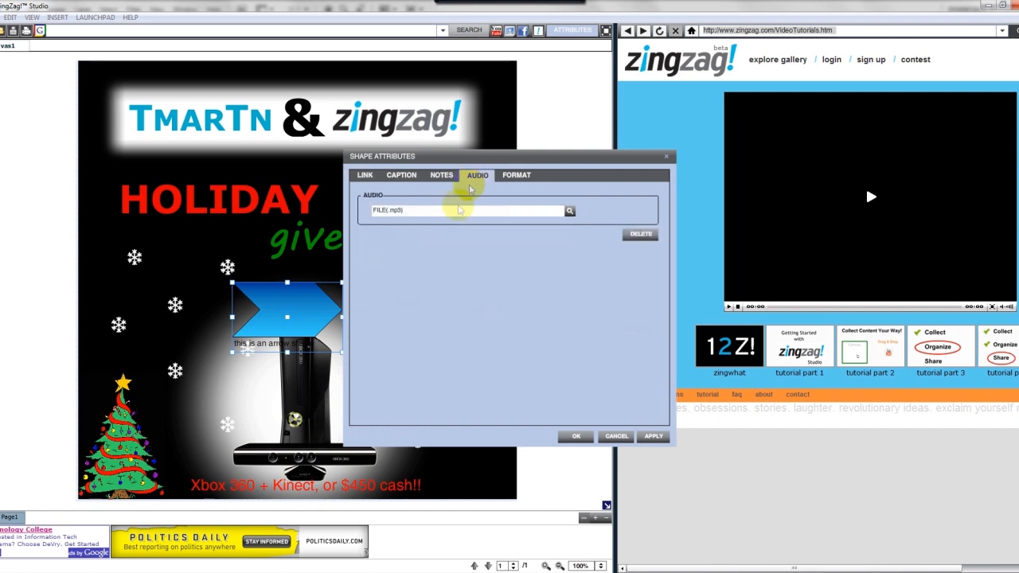
Fill the arrow with a yellow-to-pink gradient background and accept the shape attributes
{"action": "left_click", "coordinate": [516, 175]}
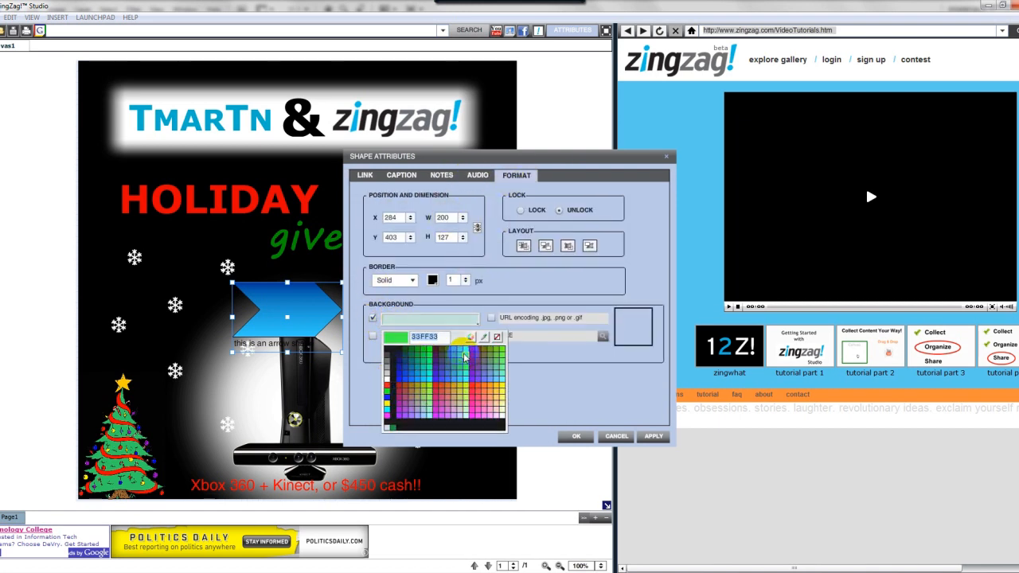
{"action": "left_click", "coordinate": [446, 366]}
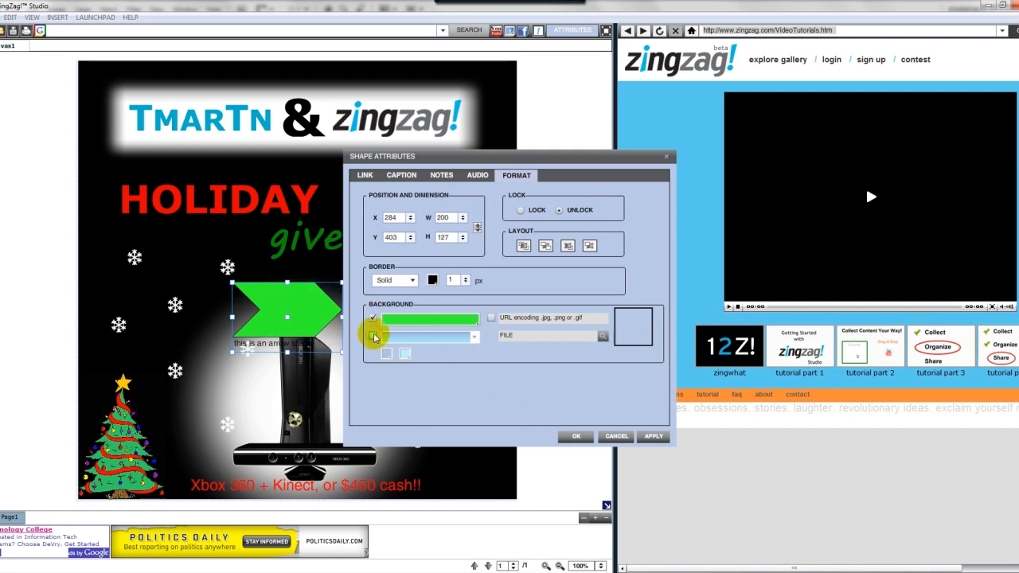
{"action": "left_click", "coordinate": [475, 337]}
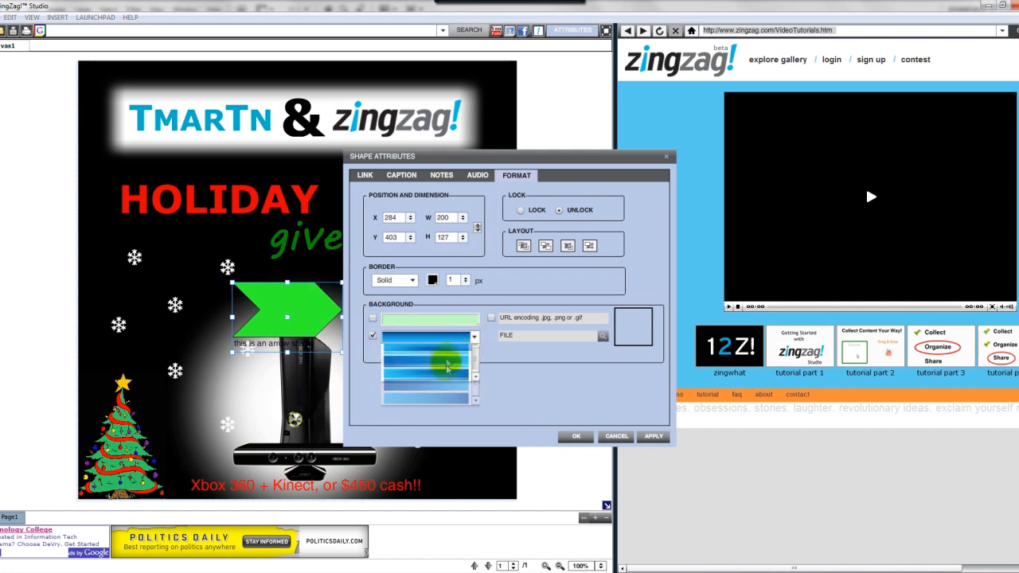
{"action": "left_click", "coordinate": [446, 365]}
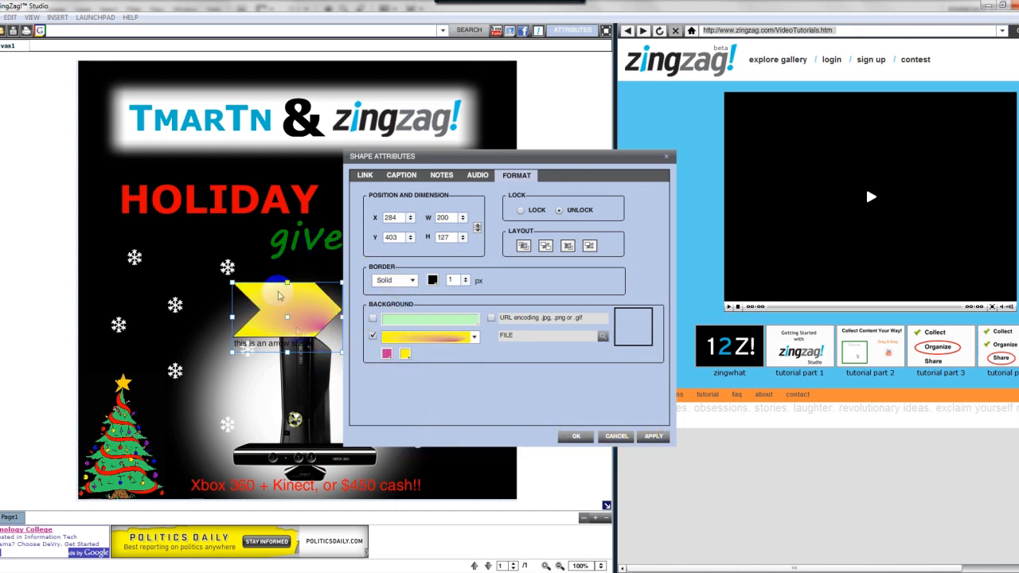
{"action": "left_click", "coordinate": [465, 277]}
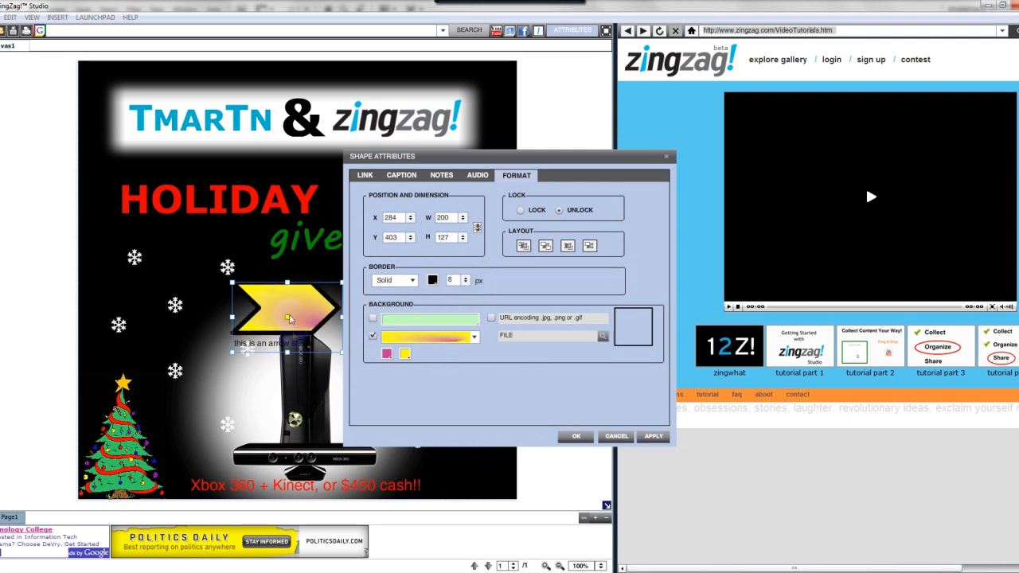
{"action": "left_click", "coordinate": [576, 437]}
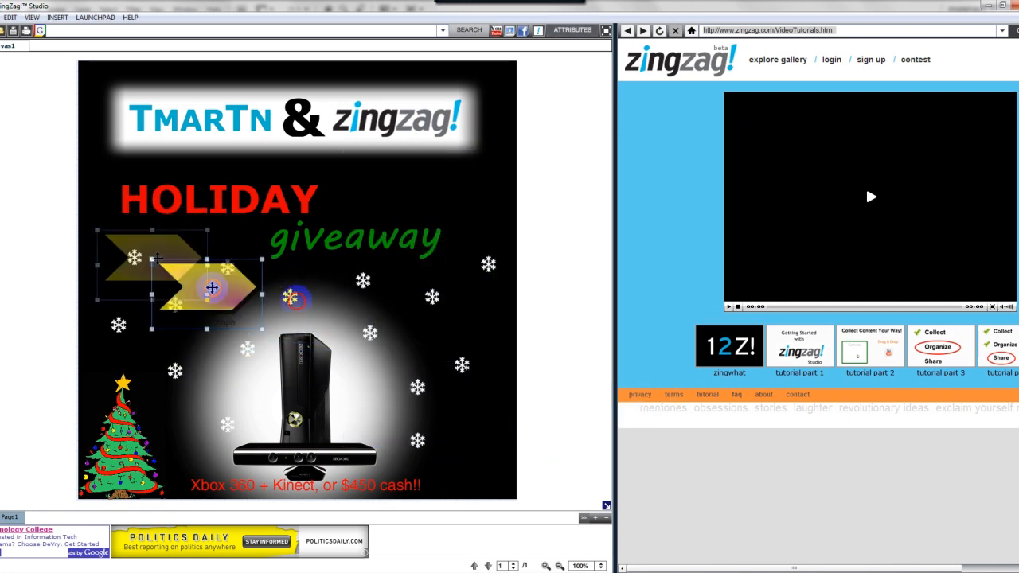
Find a YouTube 'opening presents' video and embed it on the canvas as a playable video
{"action": "left_click_drag", "start_coordinate": [213, 288], "coordinate": [459, 200]}
{"action": "type", "text": "youtube"}
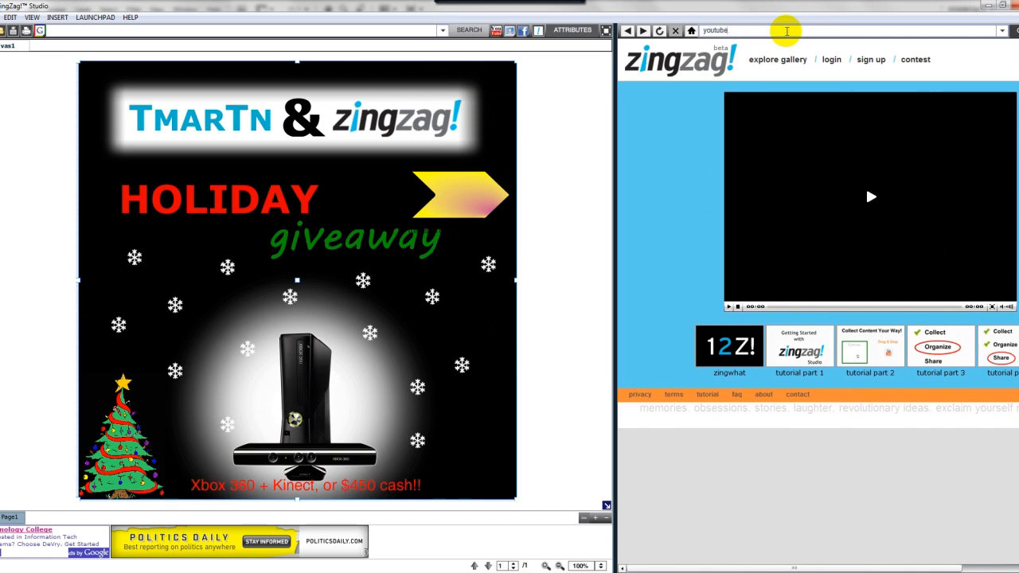
{"action": "key", "text": "enter"}
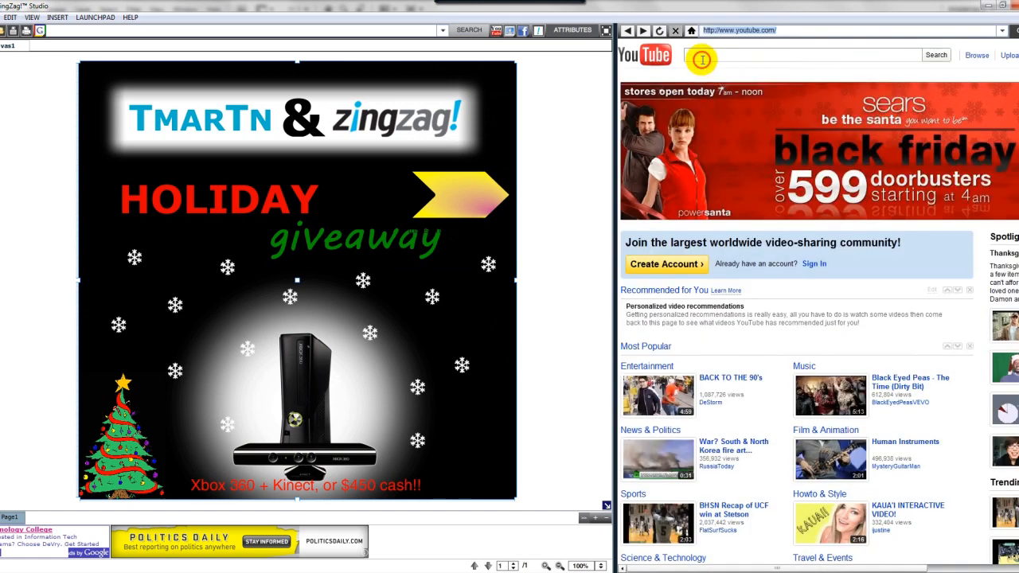
{"action": "left_click", "coordinate": [804, 55]}
{"action": "type", "text": "opening presents"}
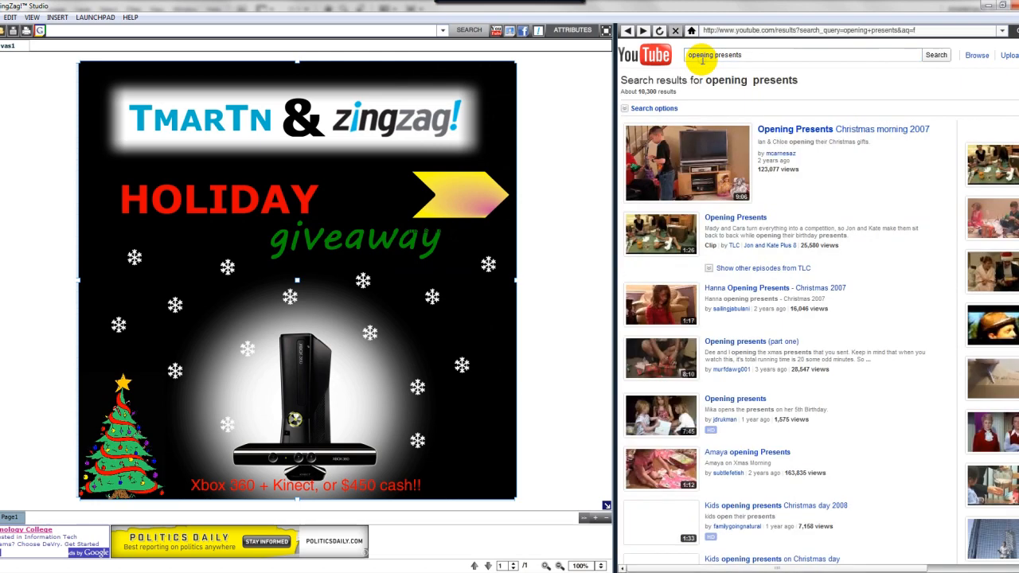
{"action": "scroll", "scroll_direction": "down", "scroll_amount": 3}
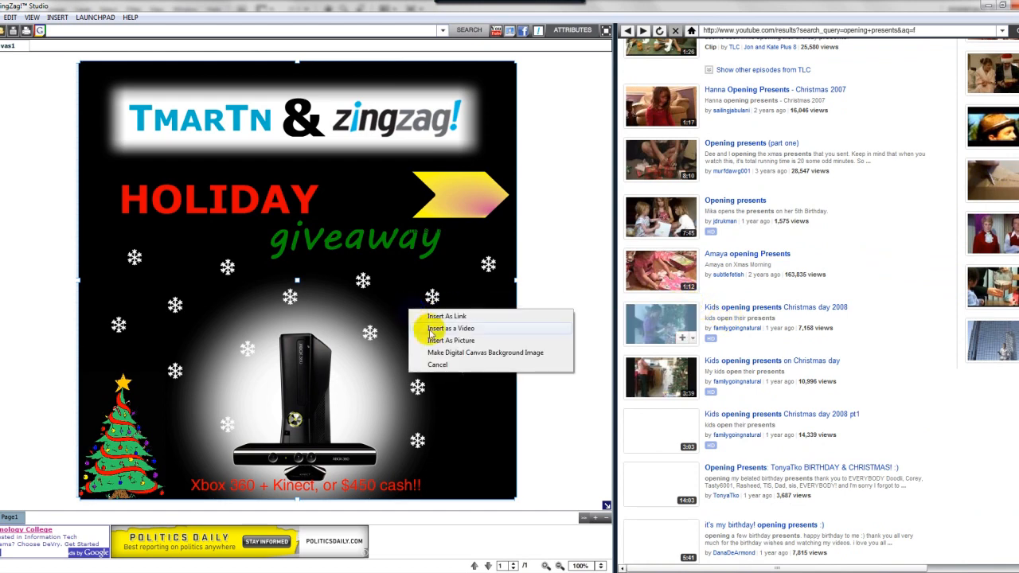
{"action": "left_click", "coordinate": [451, 328]}
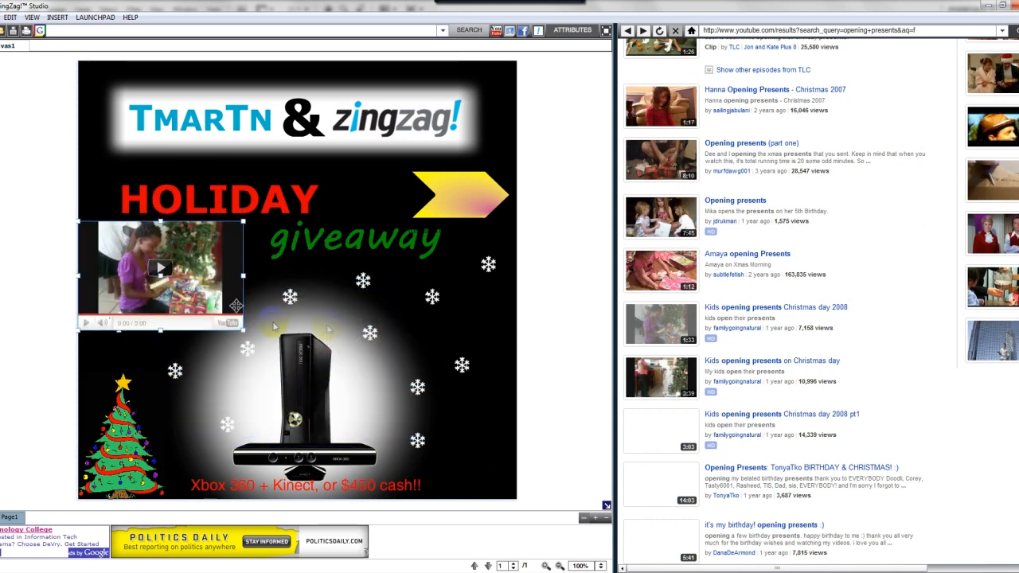
Save the holiday giveaway canvas via File > Save
{"action": "left_click", "coordinate": [57, 15]}
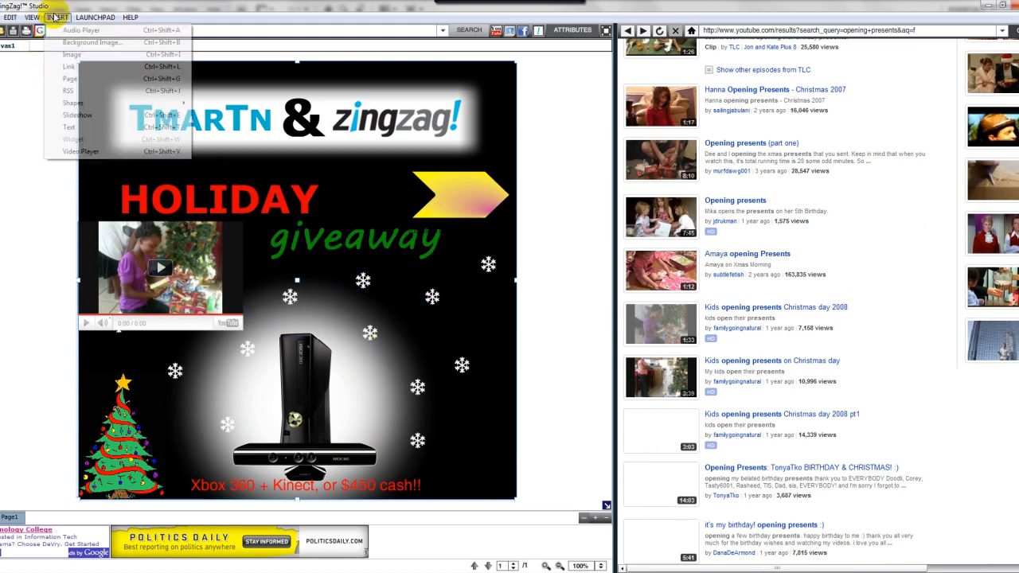
{"action": "left_click", "coordinate": [9, 16]}
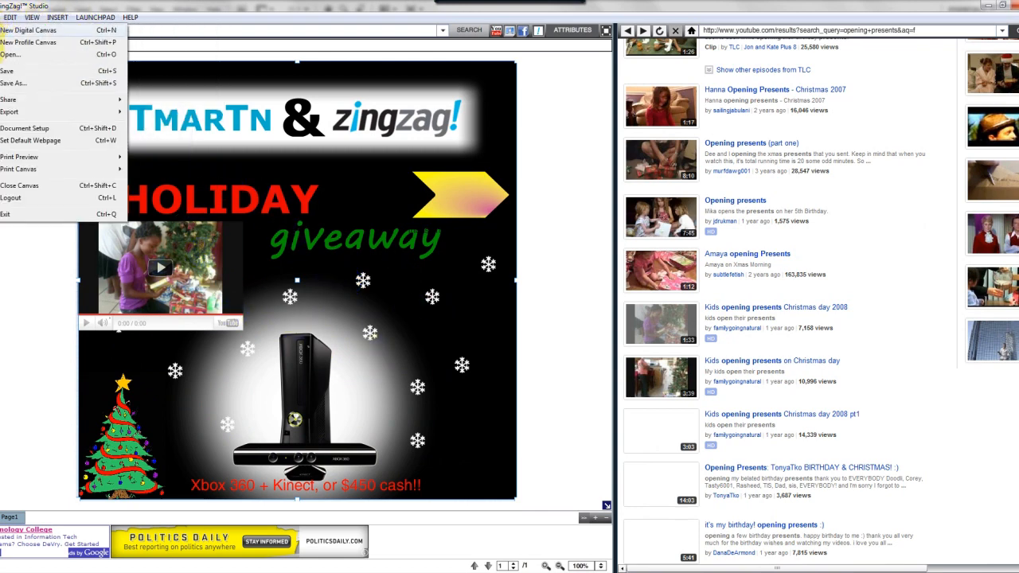
{"action": "left_click", "coordinate": [12, 83]}
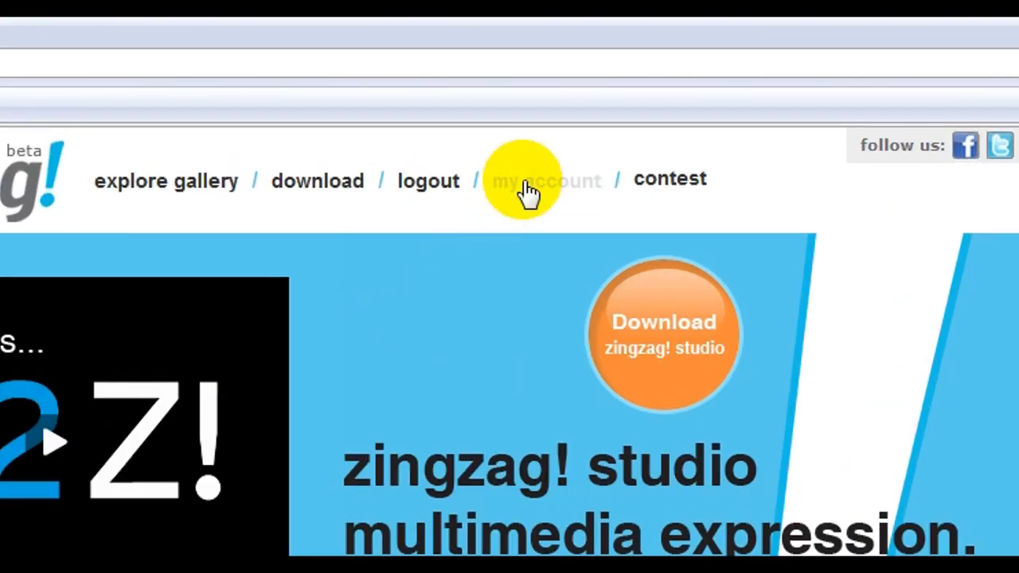
Start a canvas upload from my account, enter the keywords and pick the saved .viz file
{"action": "left_click", "coordinate": [546, 180]}
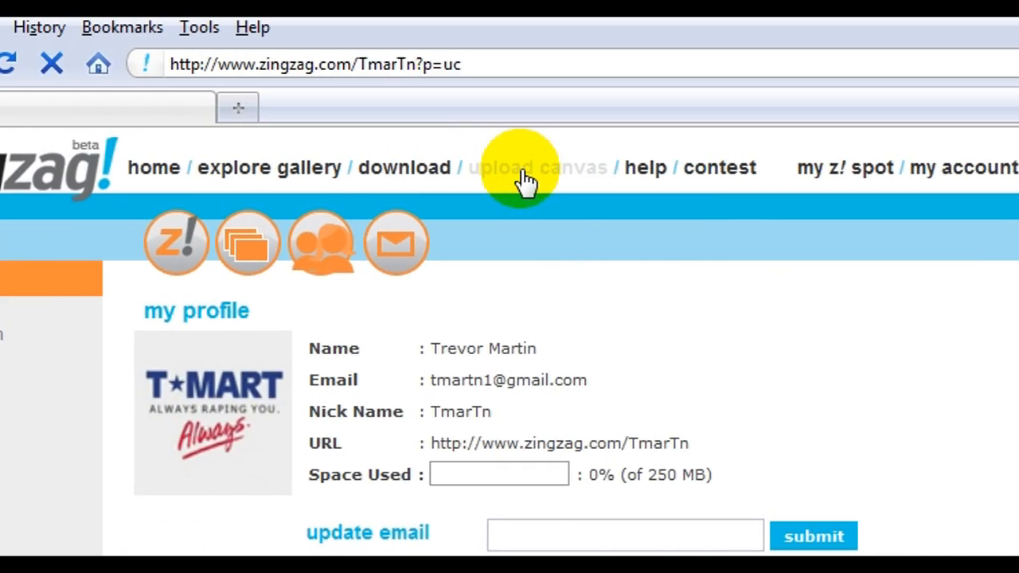
{"action": "left_click", "coordinate": [539, 167]}
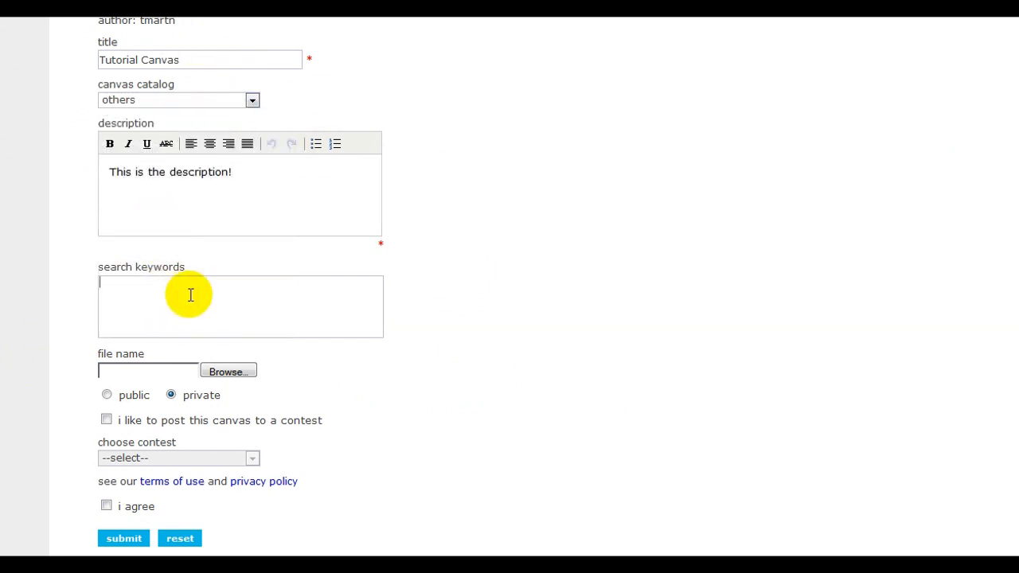
{"action": "type", "text": "key words are important for people to find and vote for your canvas"}
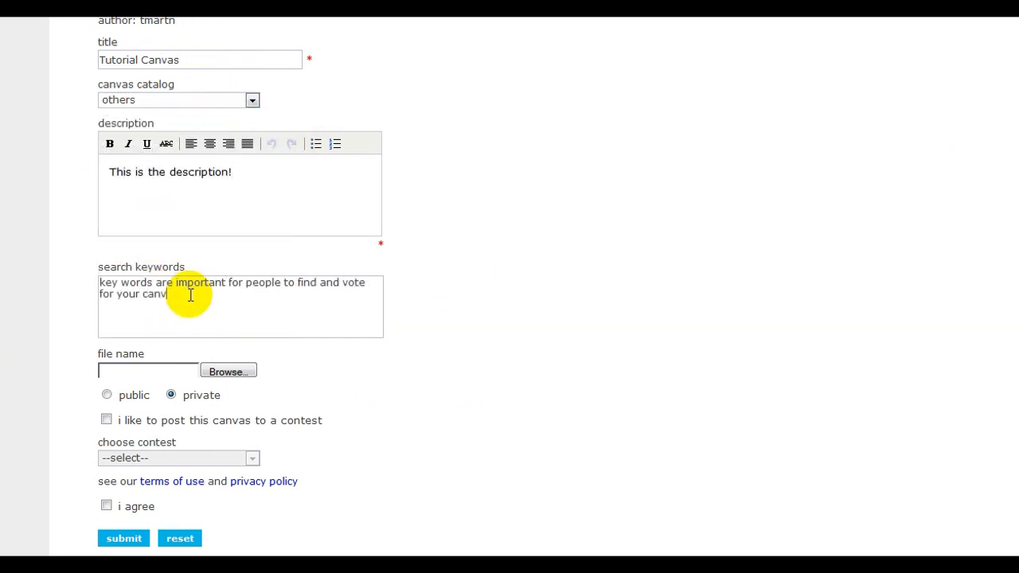
{"action": "left_click", "coordinate": [228, 372]}
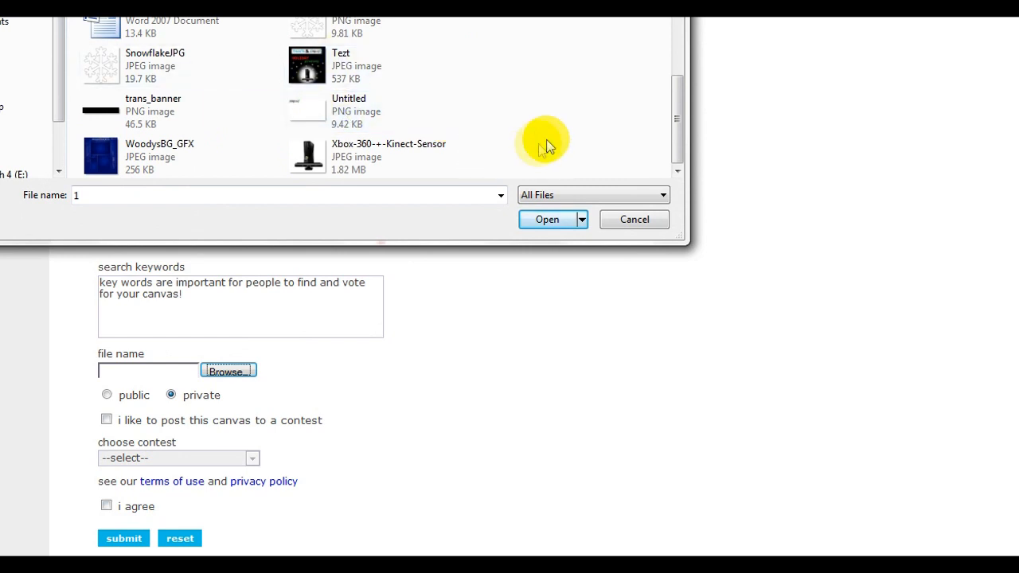
{"action": "left_click", "coordinate": [547, 219]}
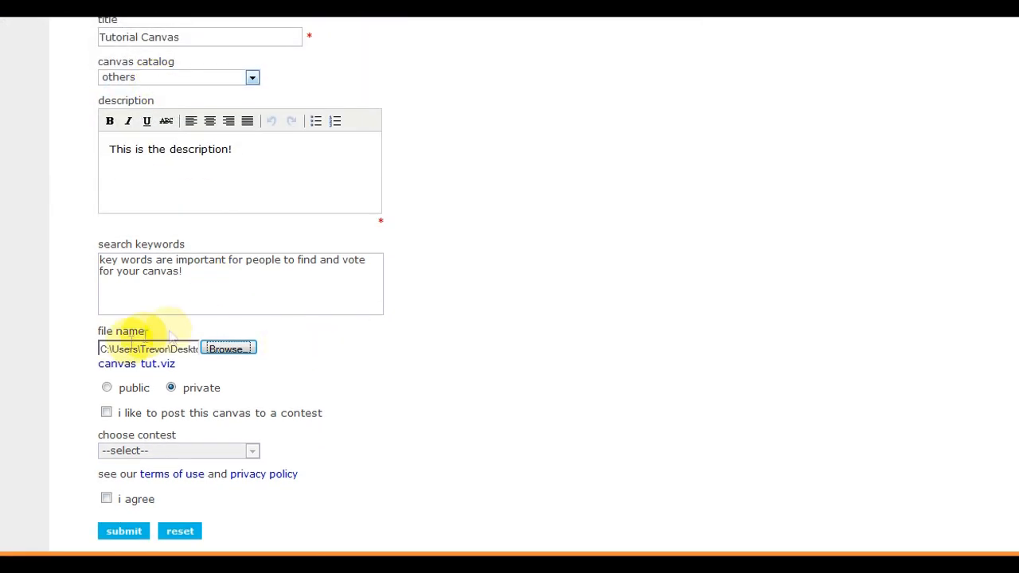
Enter the home for the holidays contest, agree to the terms and submit the public upload
{"action": "left_click", "coordinate": [107, 387]}
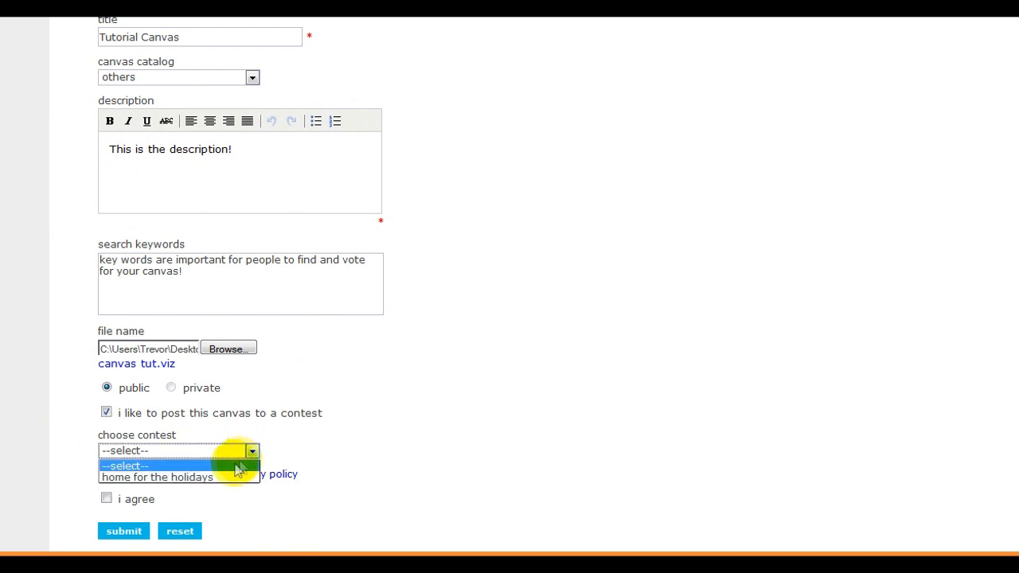
{"action": "left_click", "coordinate": [156, 477]}
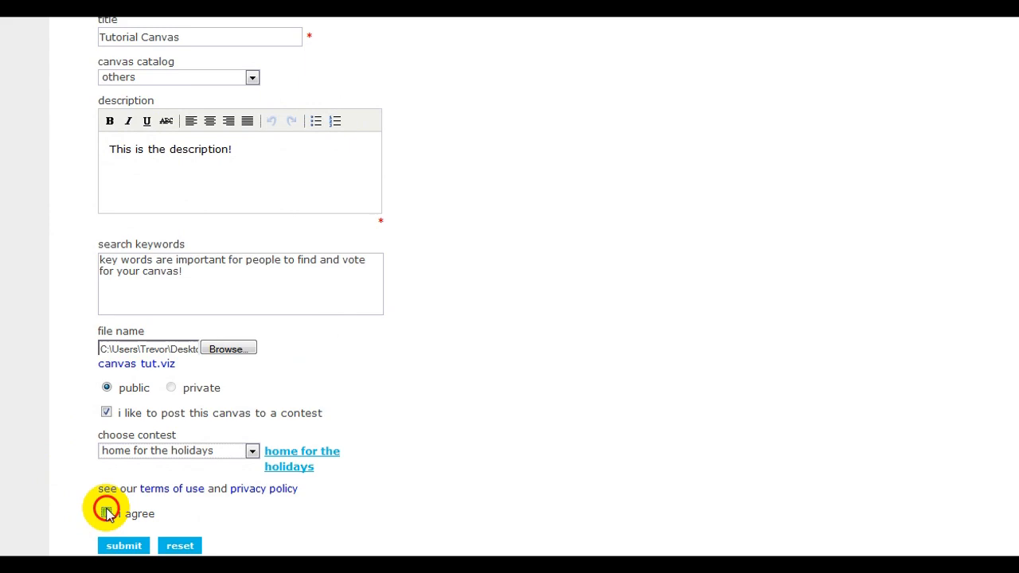
{"action": "left_click", "coordinate": [124, 544]}
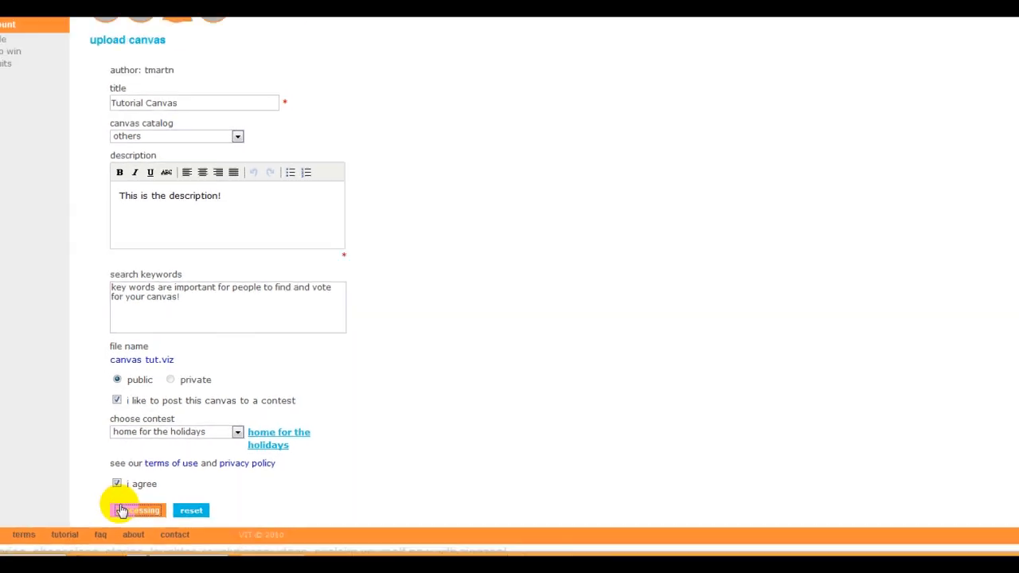
{"action": "left_click", "coordinate": [134, 509]}
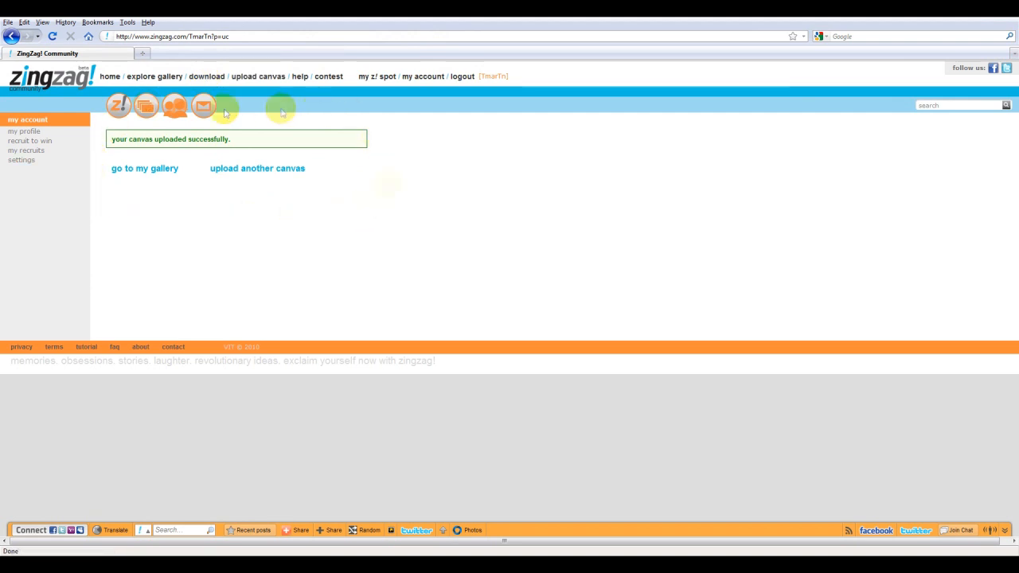
Go to the contest's Content Gallery and open the Tutorial Canvas entry in a new tab
{"action": "left_click", "coordinate": [328, 76]}
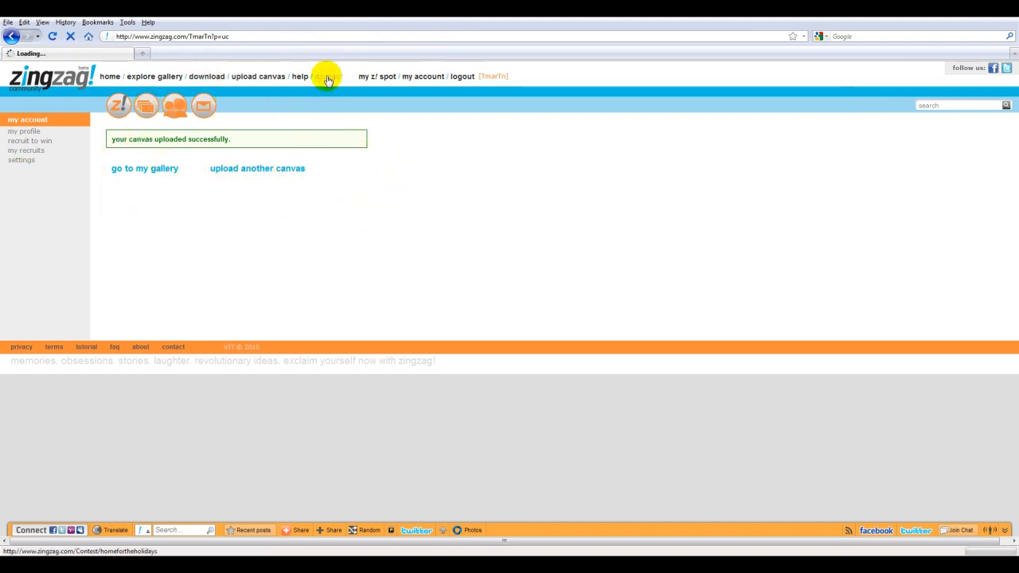
{"action": "left_click", "coordinate": [328, 76]}
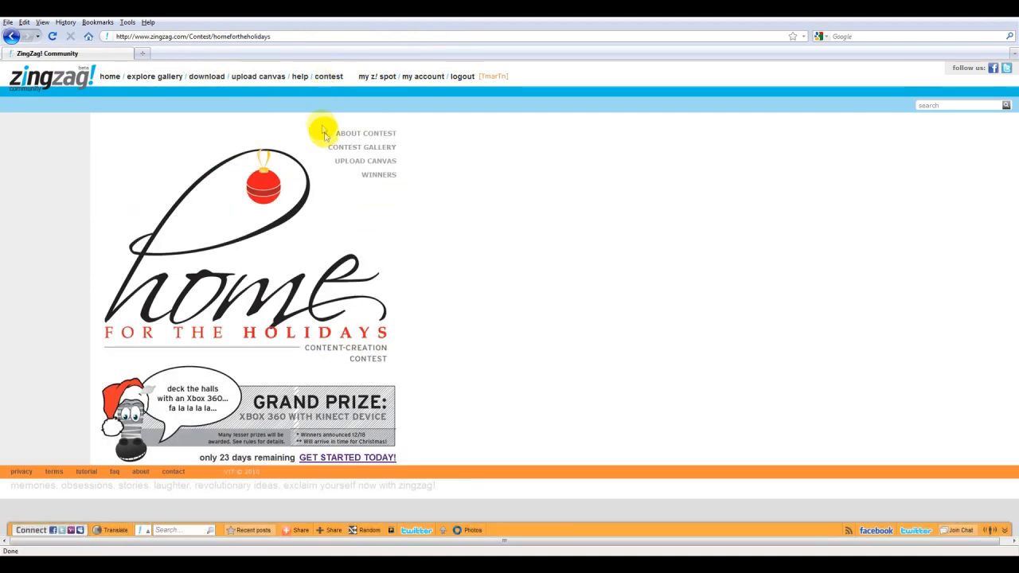
{"action": "left_click", "coordinate": [362, 146]}
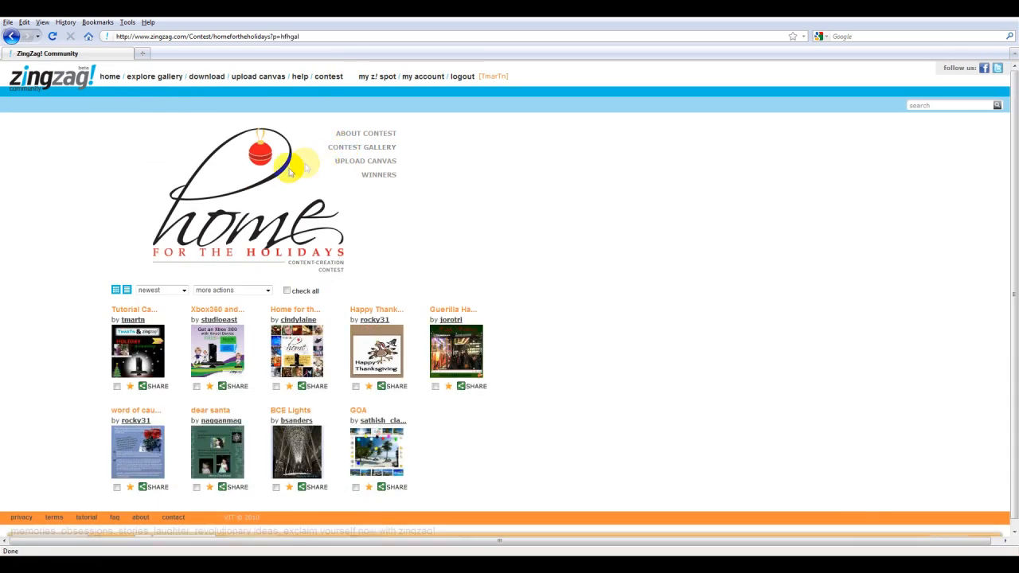
{"action": "right_click", "coordinate": [136, 353]}
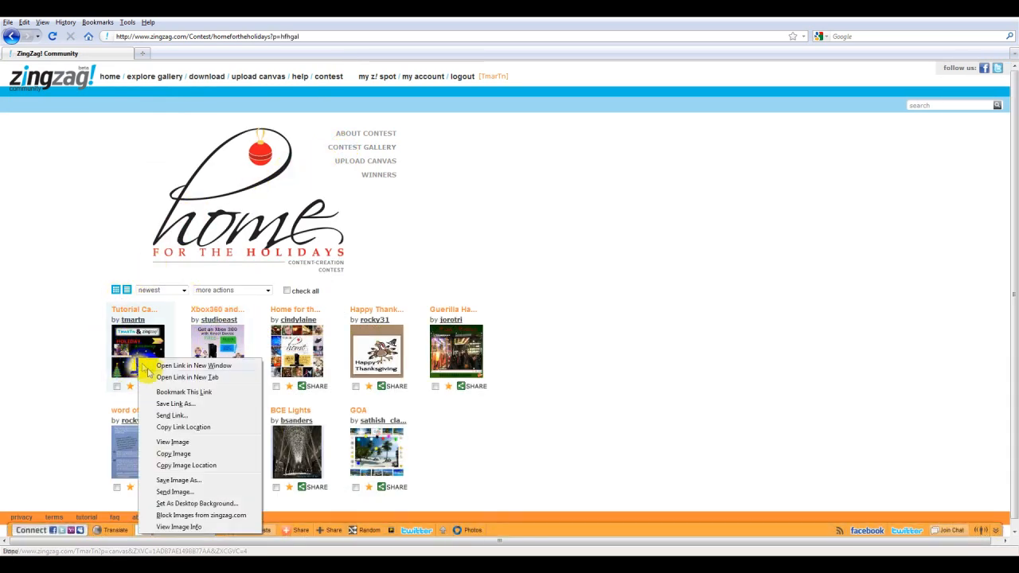
{"action": "left_click", "coordinate": [186, 375]}
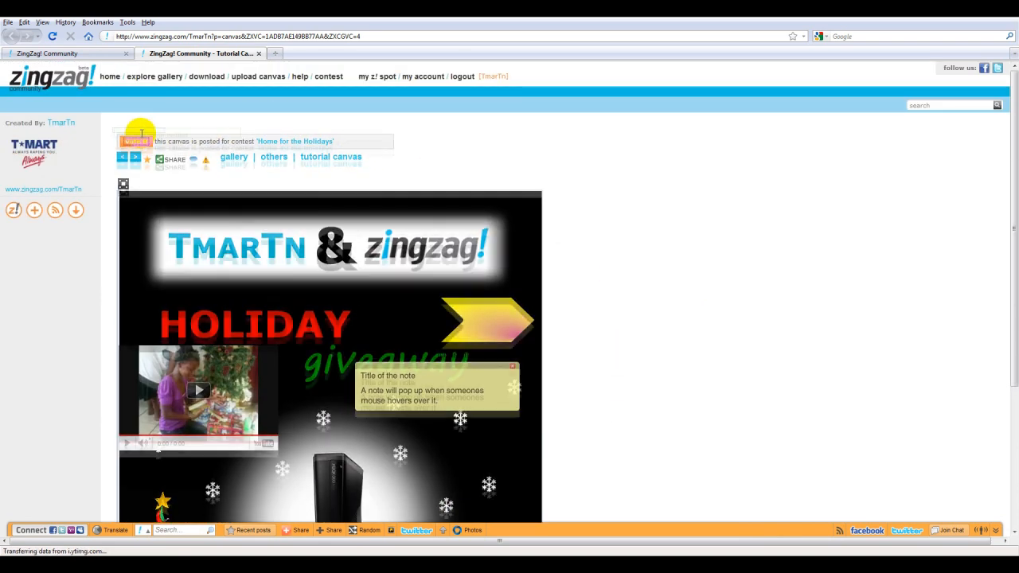
Vote for the Tutorial Canvas entry and return to the Home for the Holidays contest page
{"action": "left_click", "coordinate": [135, 140]}
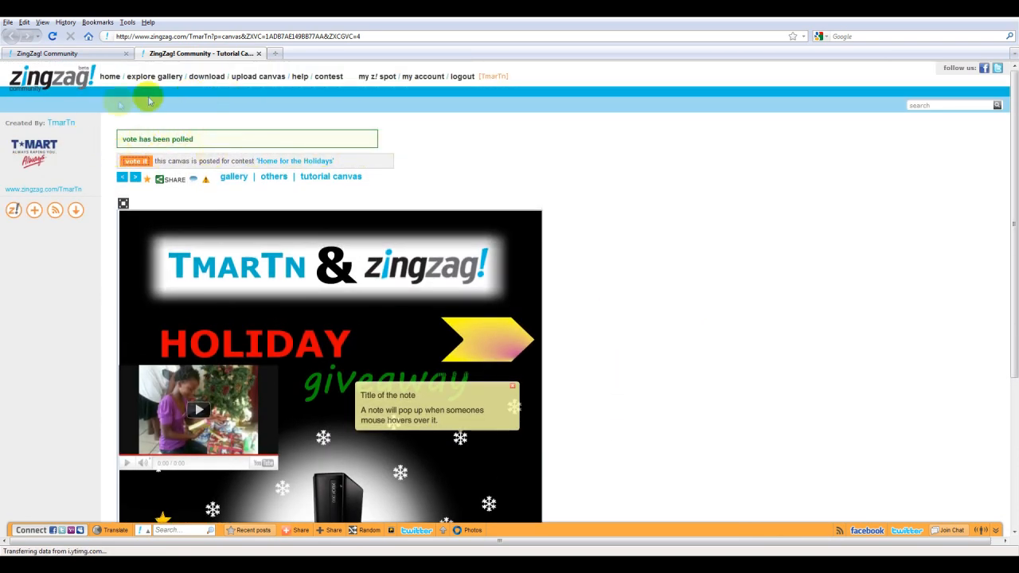
{"action": "mouse_move", "coordinate": [150, 139]}
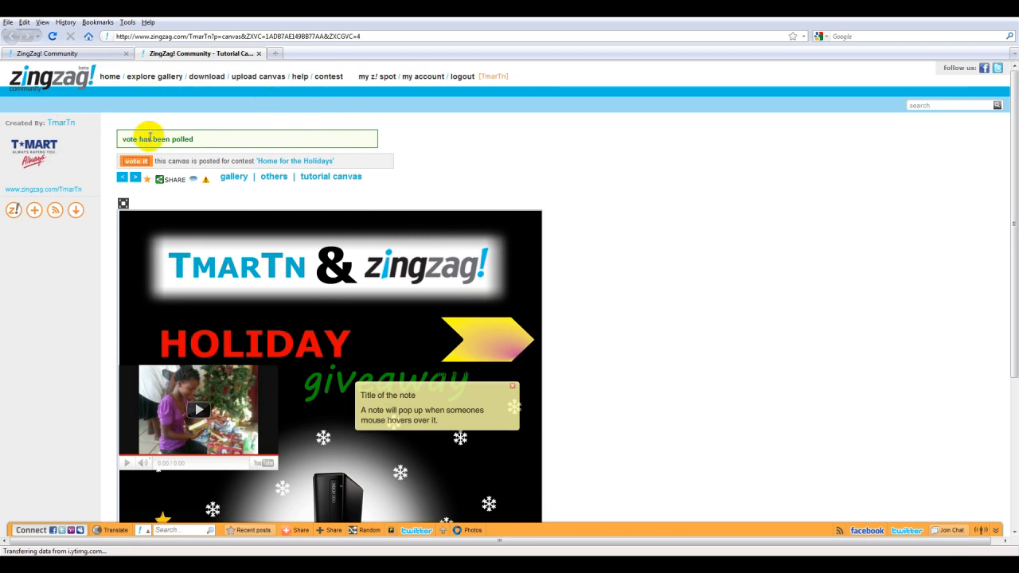
{"action": "left_click", "coordinate": [328, 76]}
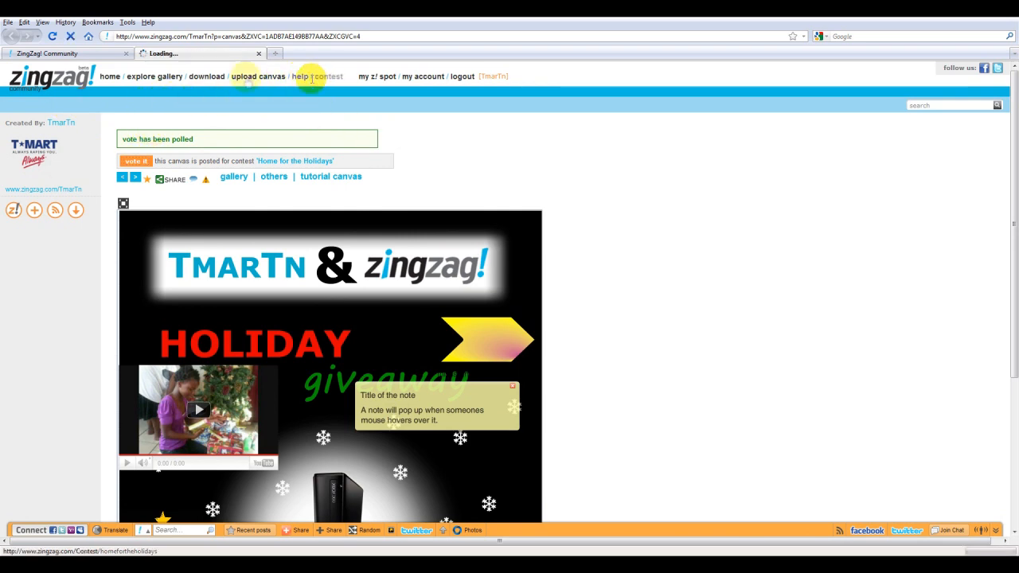
{"action": "left_click", "coordinate": [328, 77]}
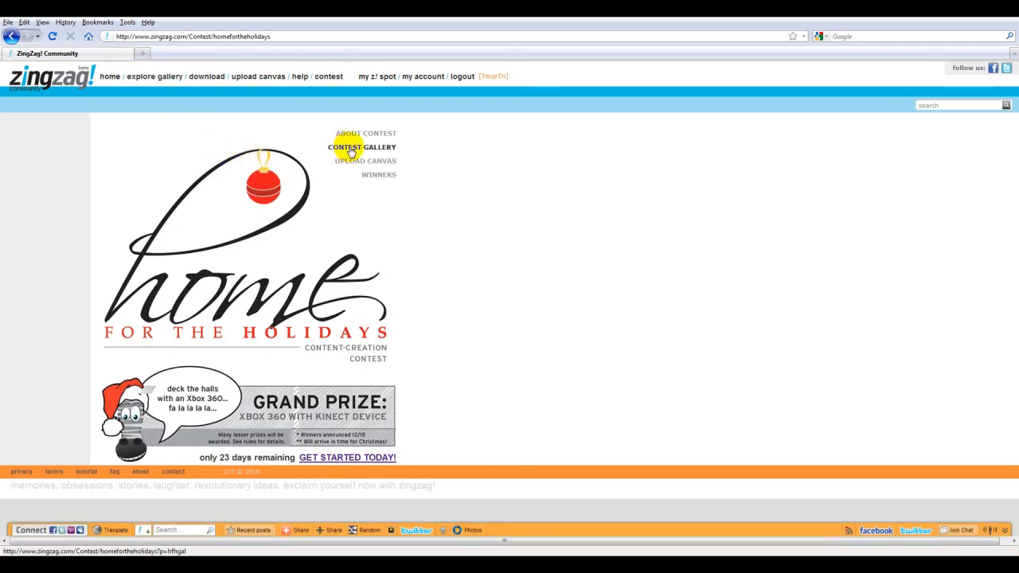
From the Content Gallery, view another contestant's Xbox 360 canvas and its contest details
{"action": "left_click", "coordinate": [363, 146]}
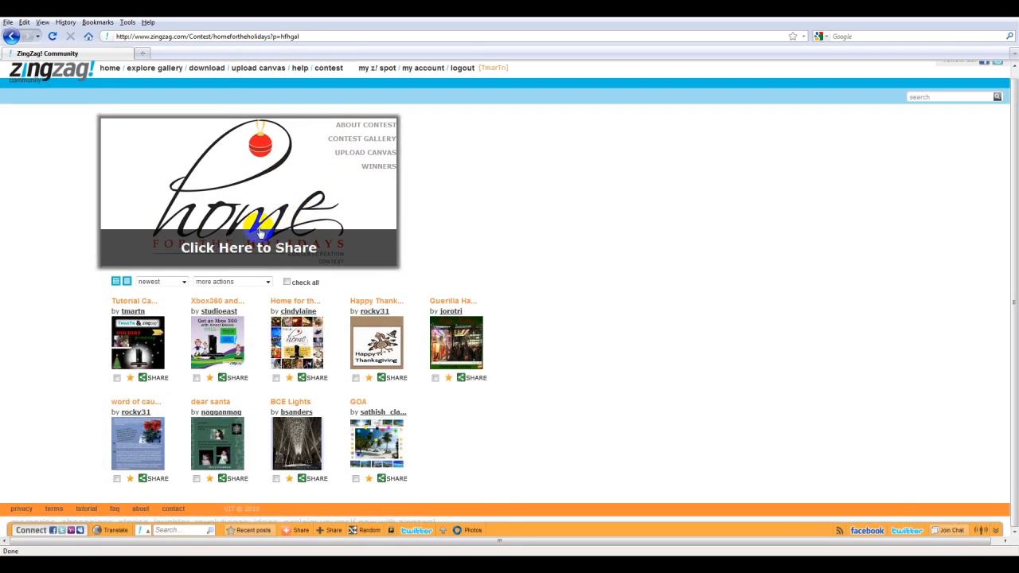
{"action": "left_click", "coordinate": [217, 342]}
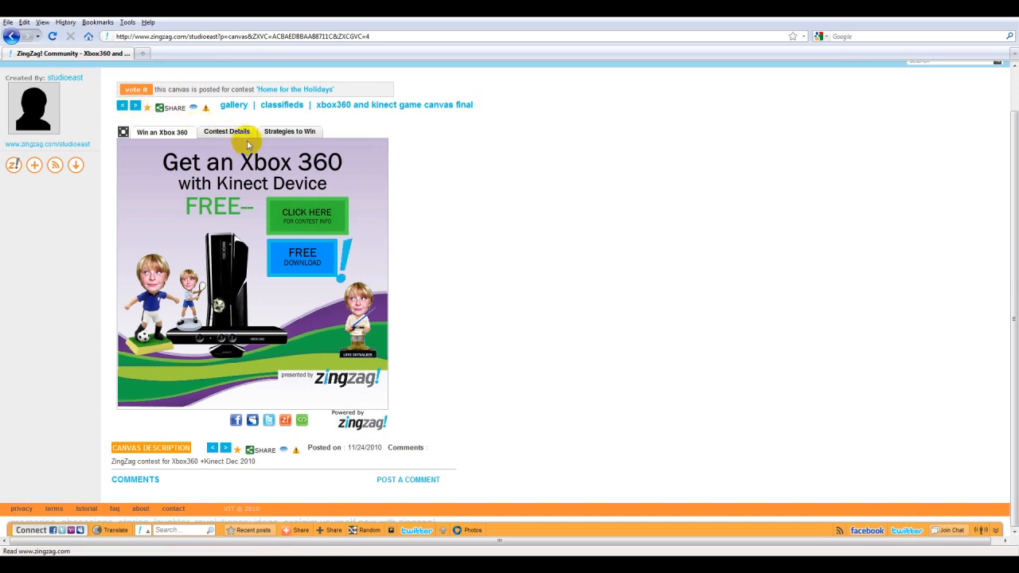
{"action": "left_click", "coordinate": [226, 131]}
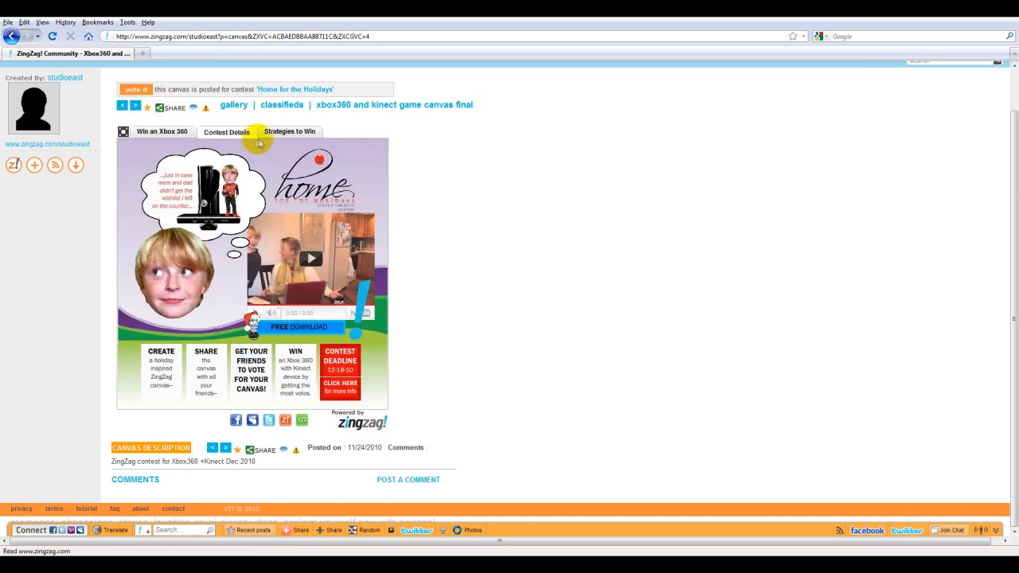
{"action": "left_click", "coordinate": [289, 131]}
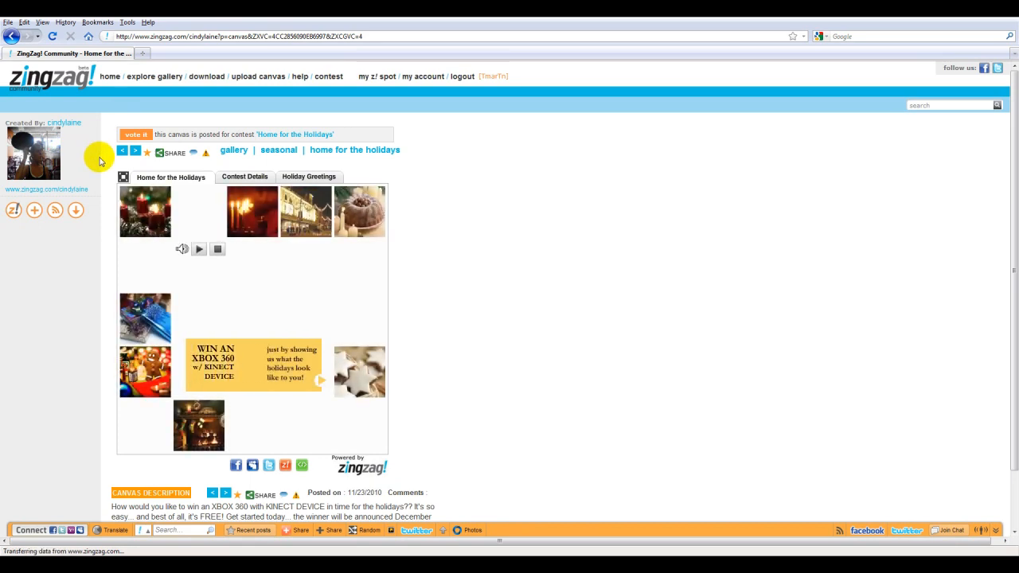
{"action": "left_click", "coordinate": [245, 177]}
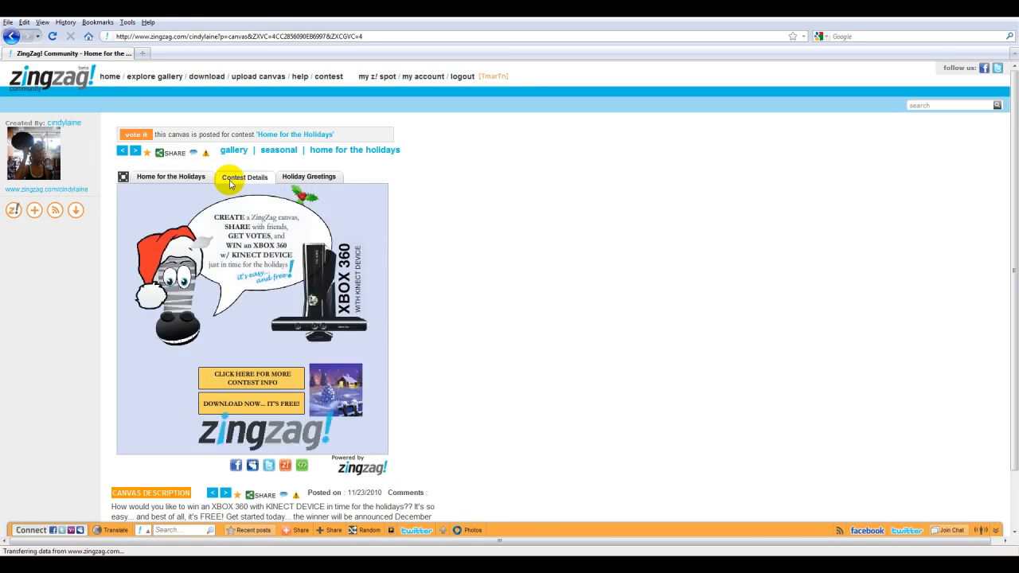